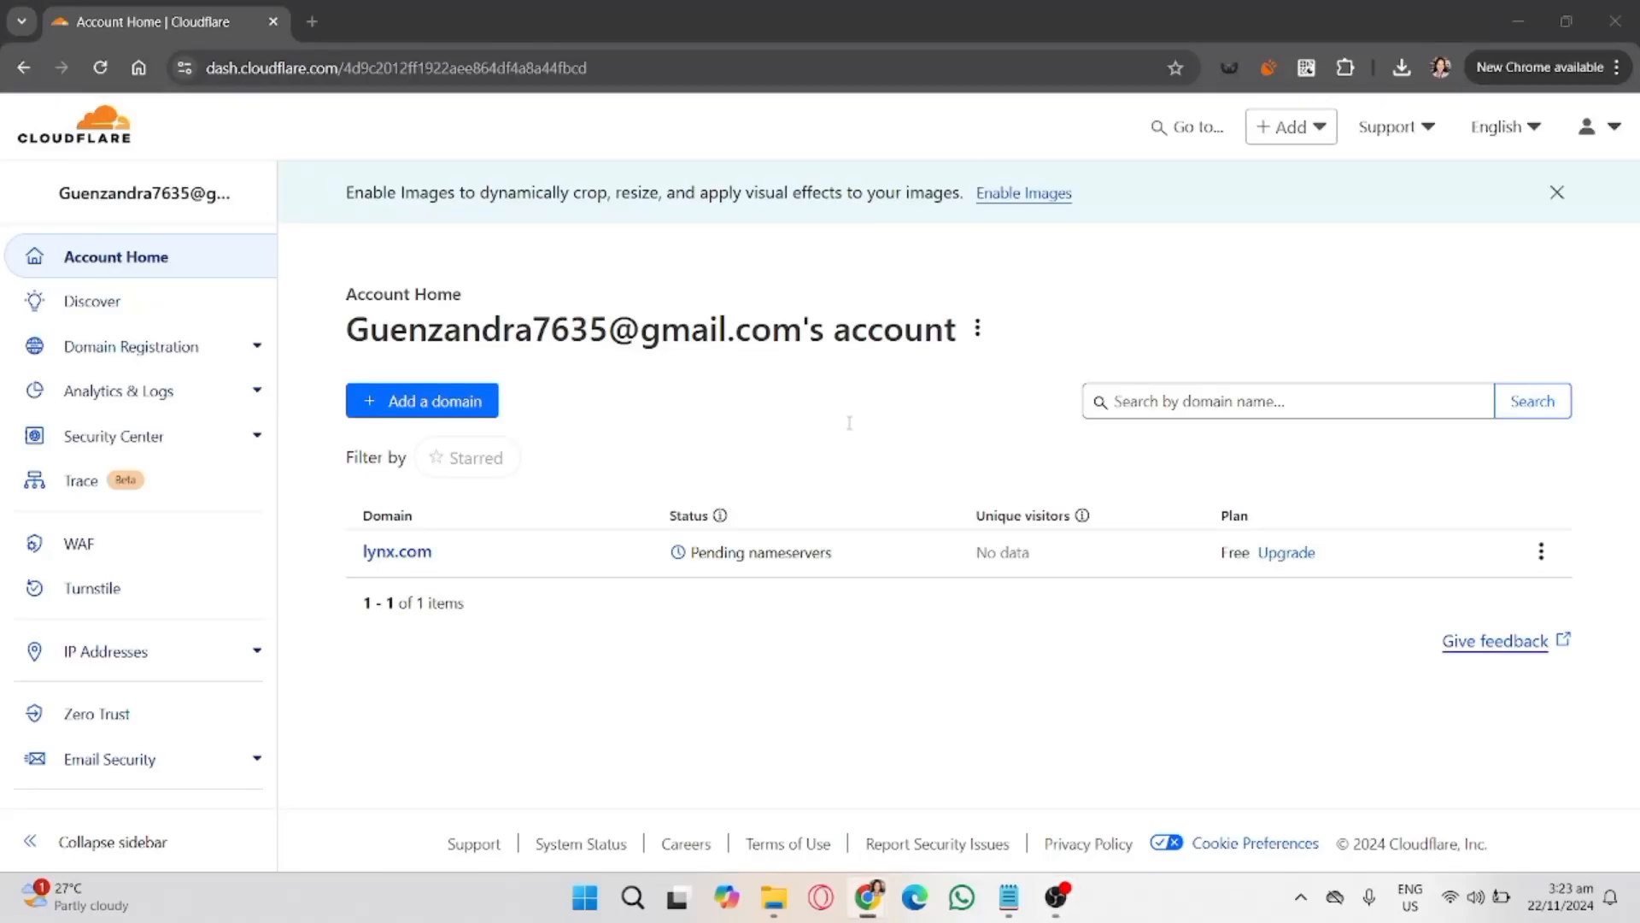
mouse_move(1121, 526)
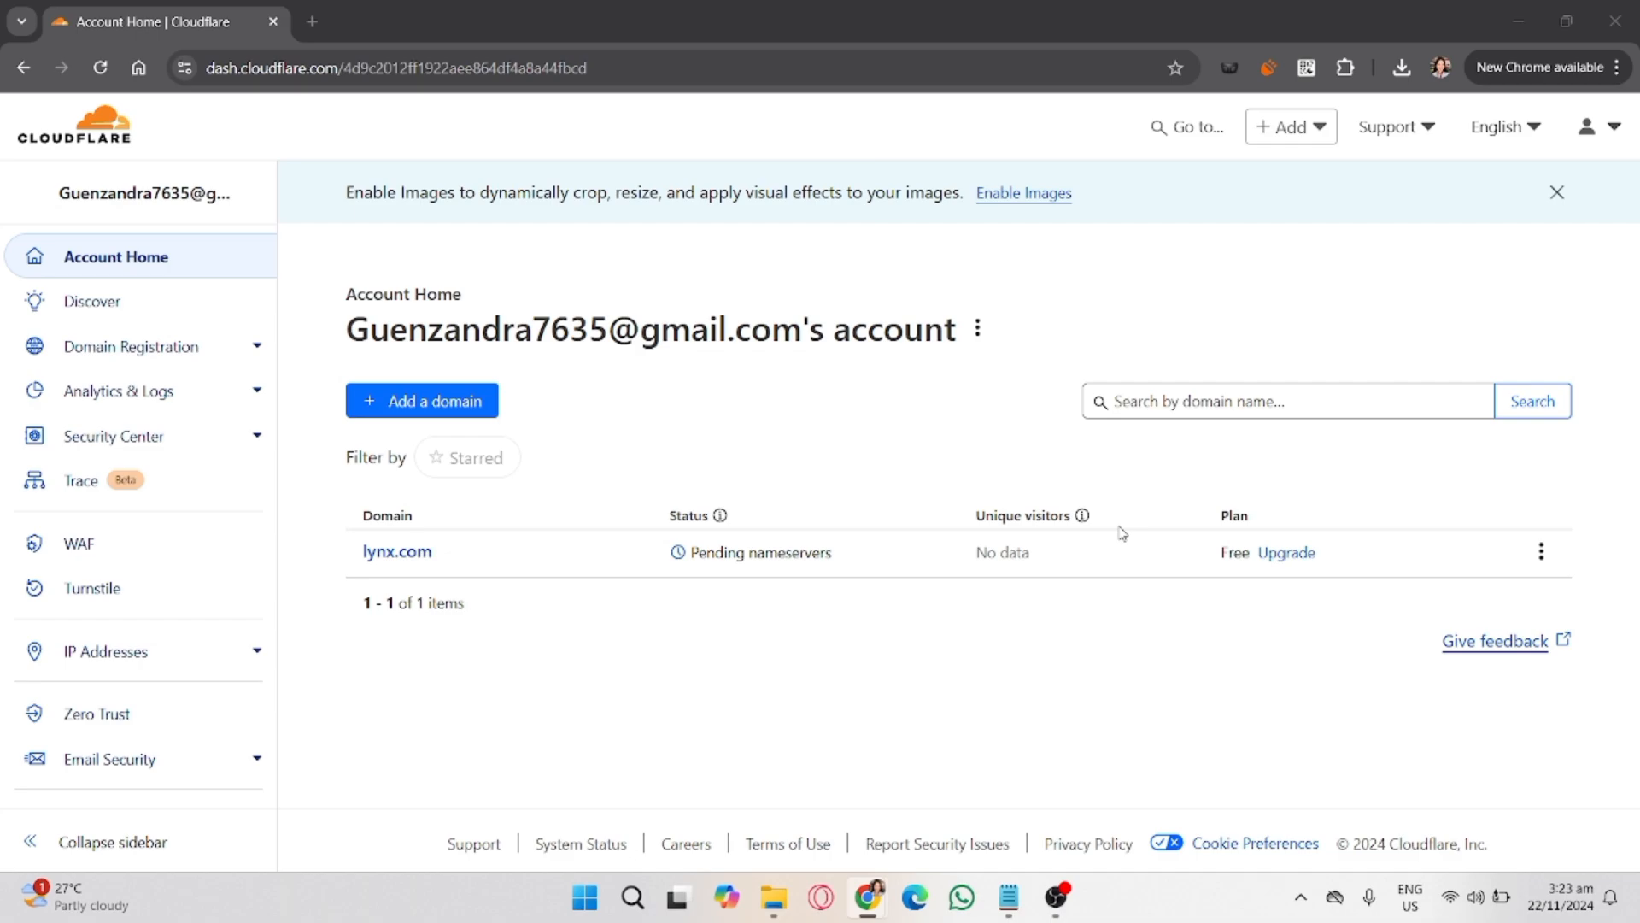
mouse_move(1214, 467)
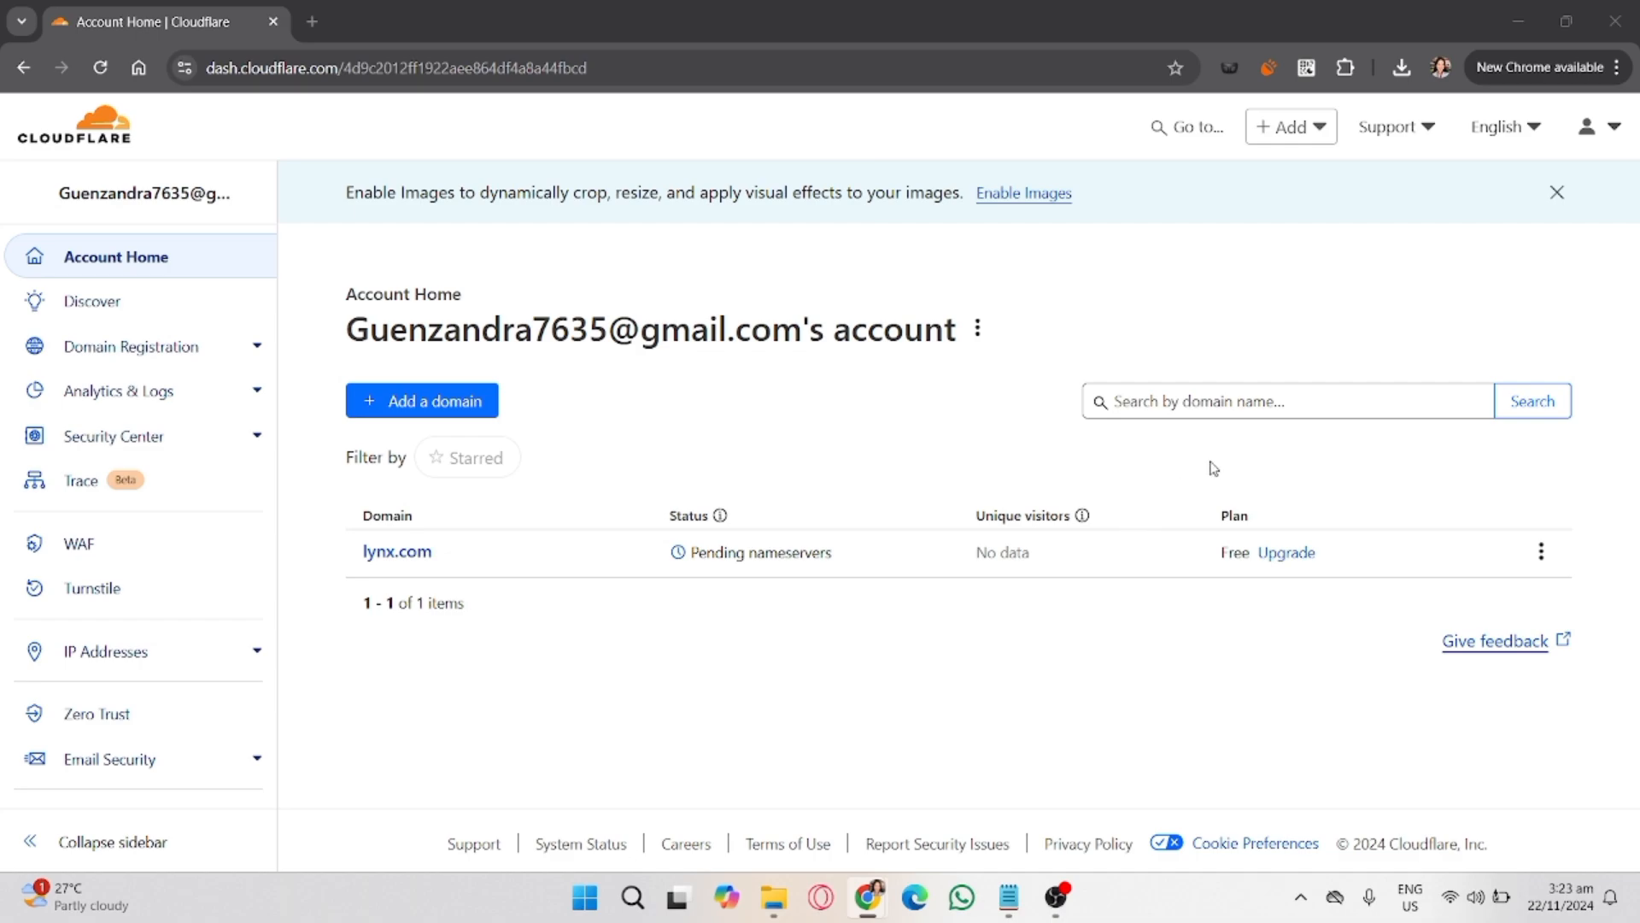
mouse_move(1183, 507)
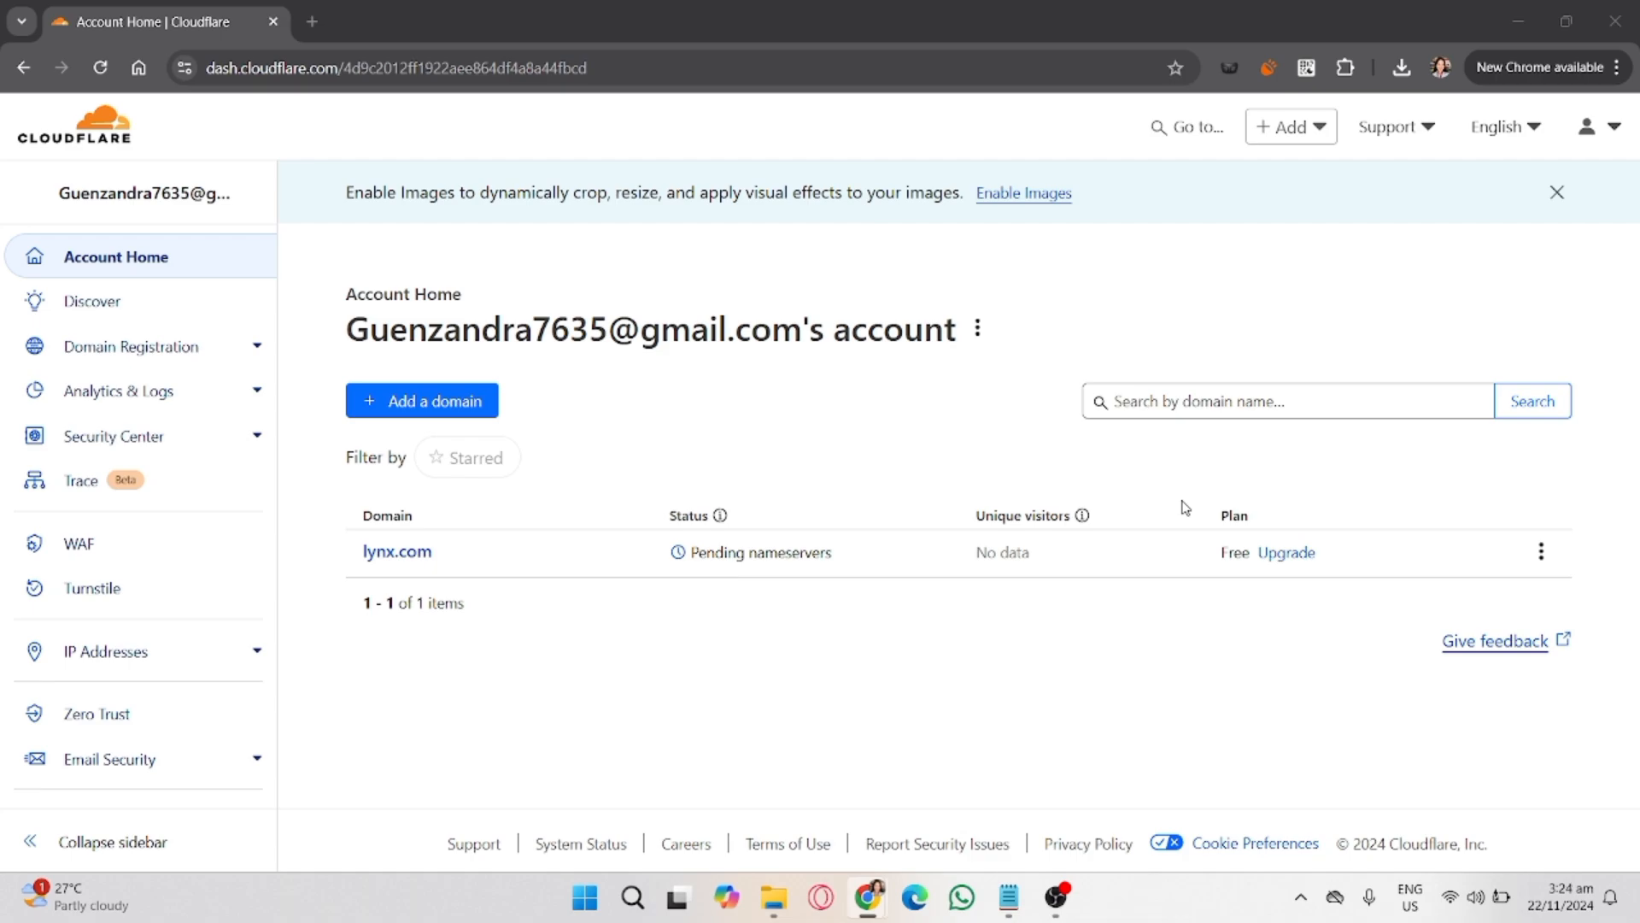
mouse_move(925, 552)
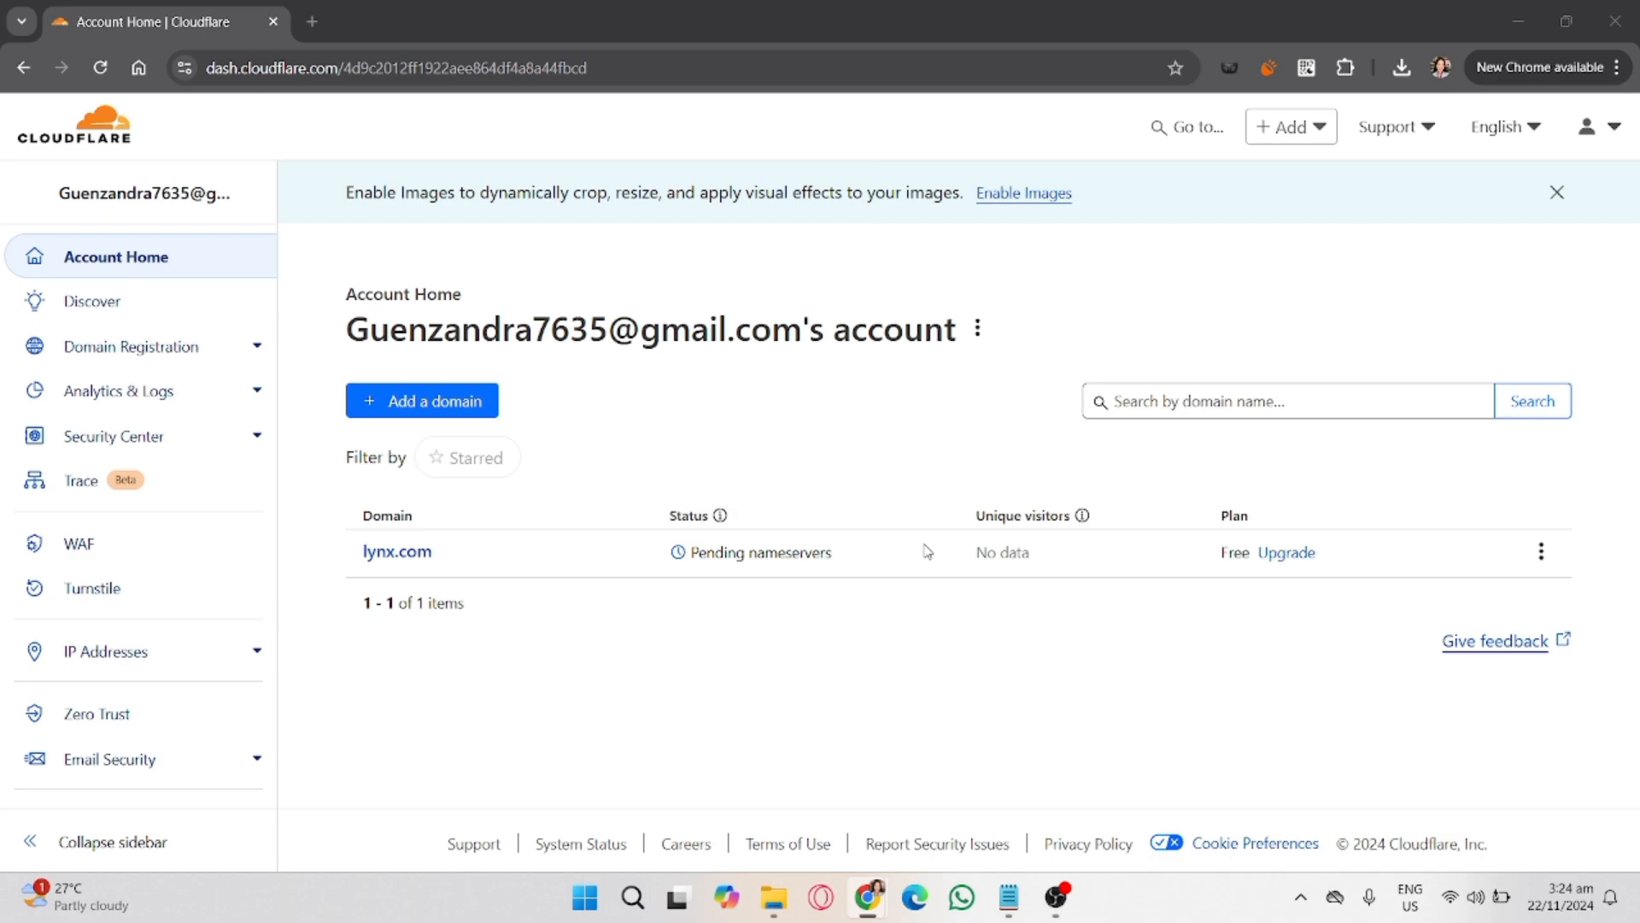
mouse_move(1017, 492)
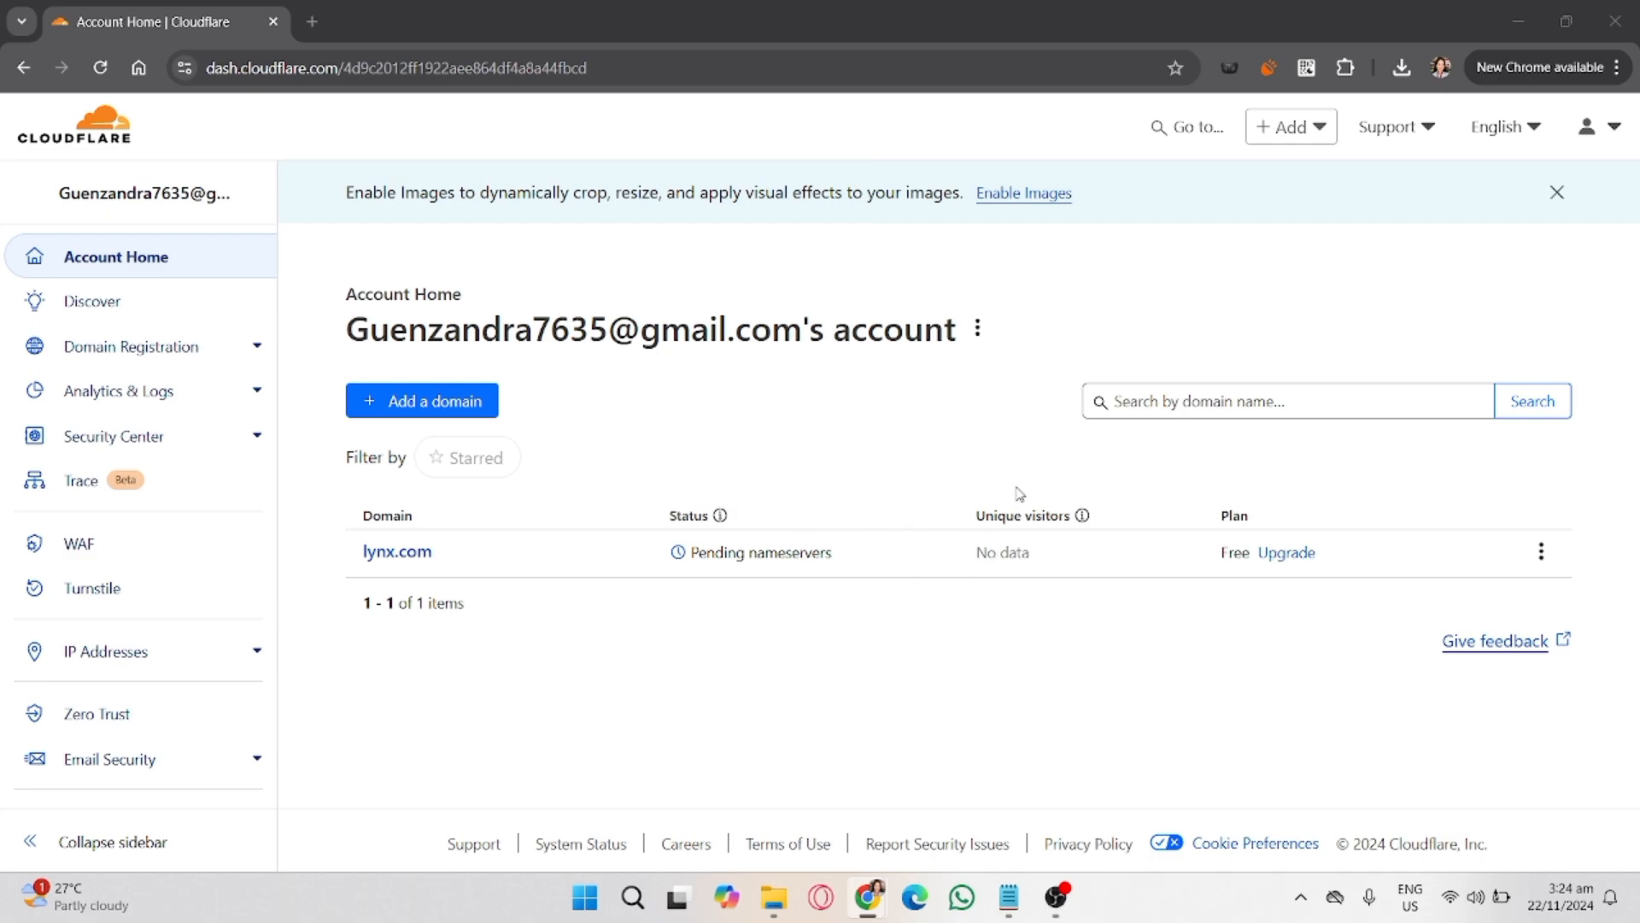
mouse_move(824, 524)
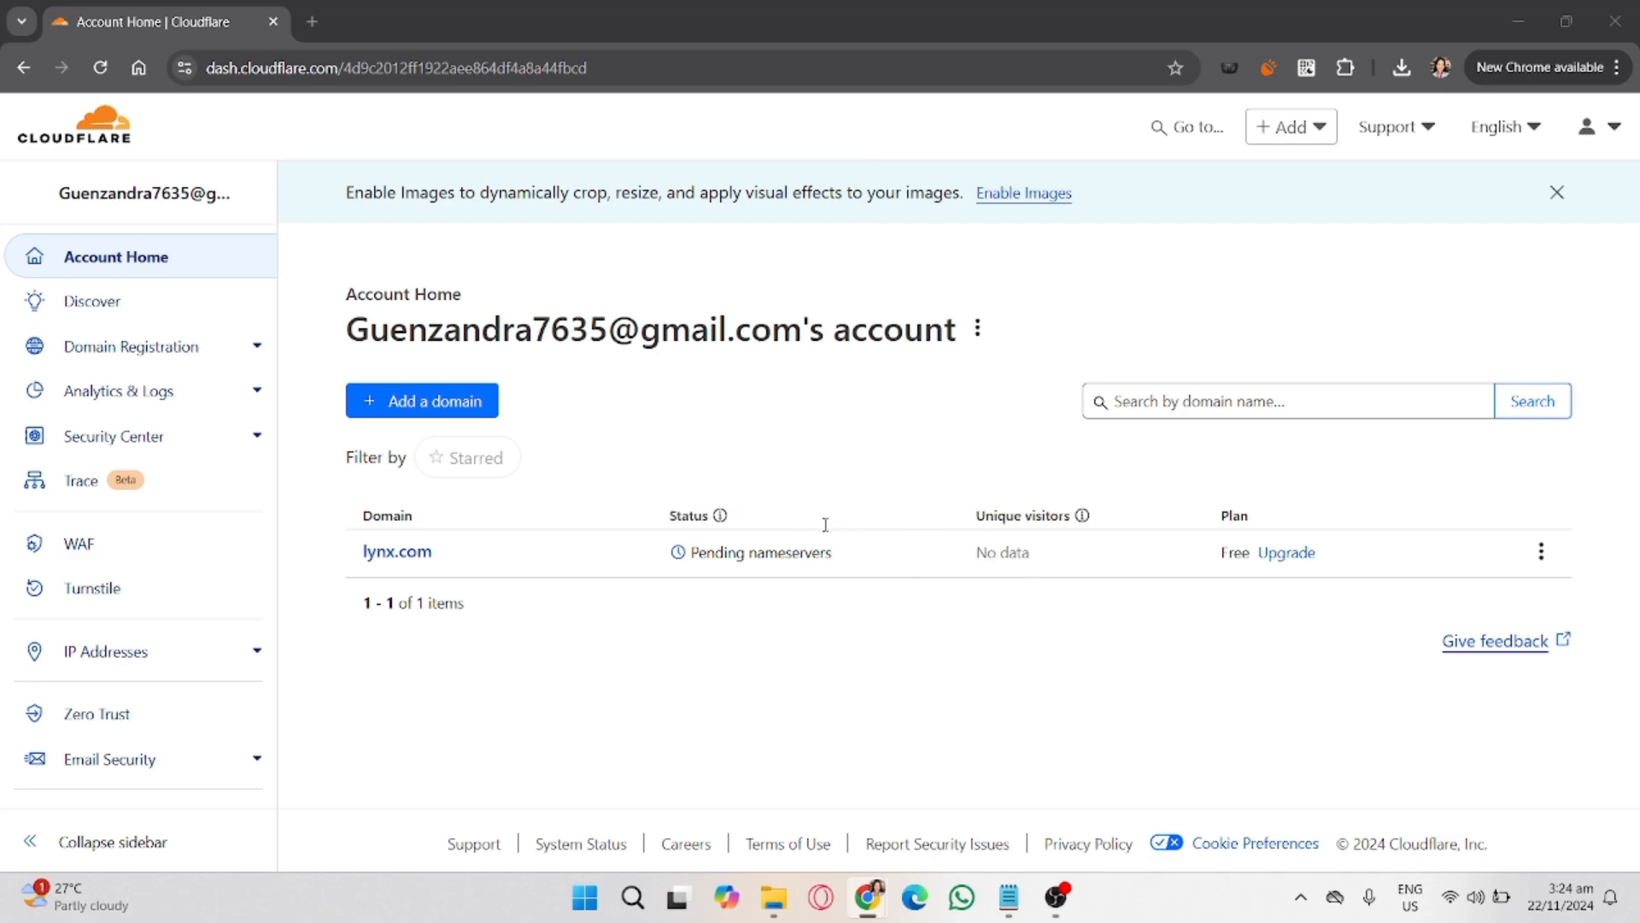
mouse_move(1021, 541)
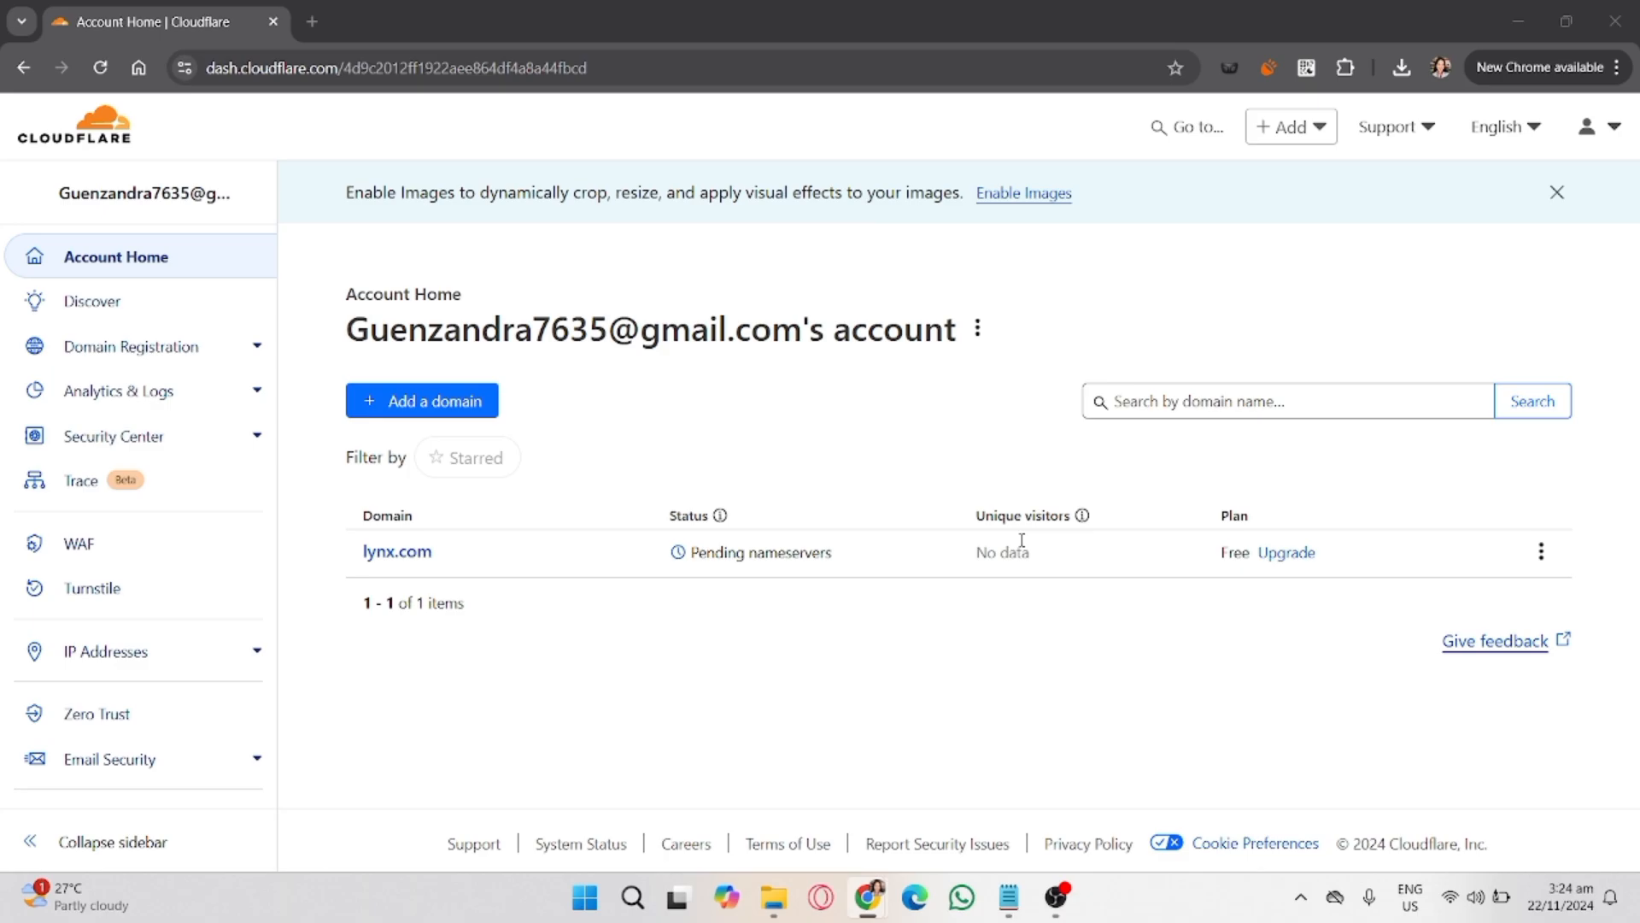
- Start Zero Trust setup and submit 'Lynx' as the team name, which is rejected
left_click(88, 714)
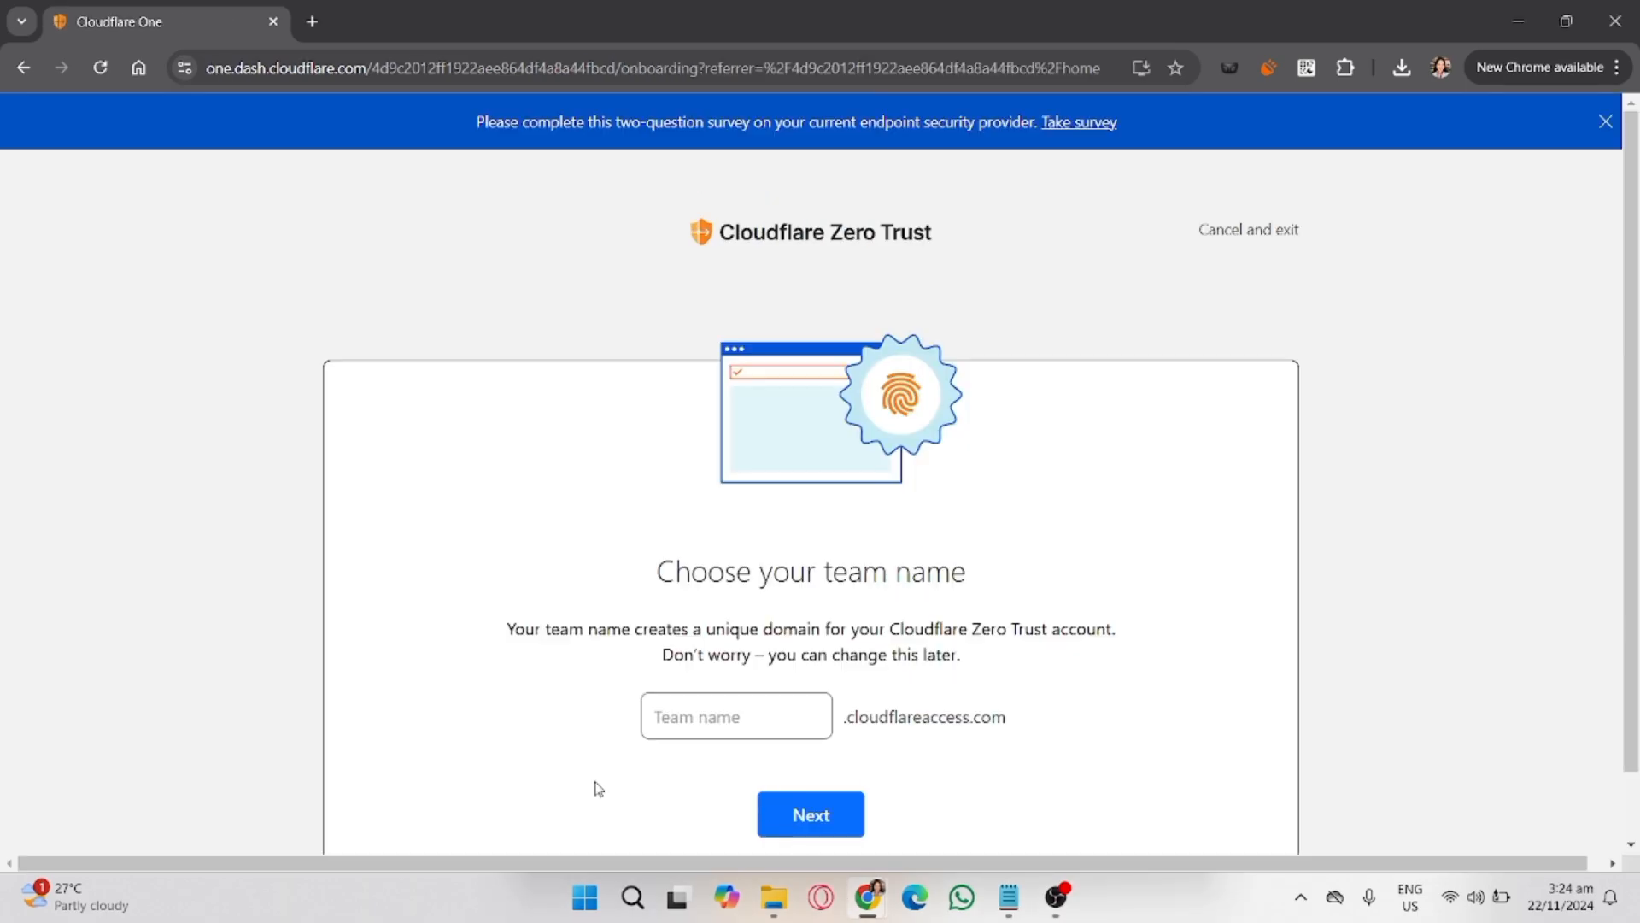
mouse_move(913, 512)
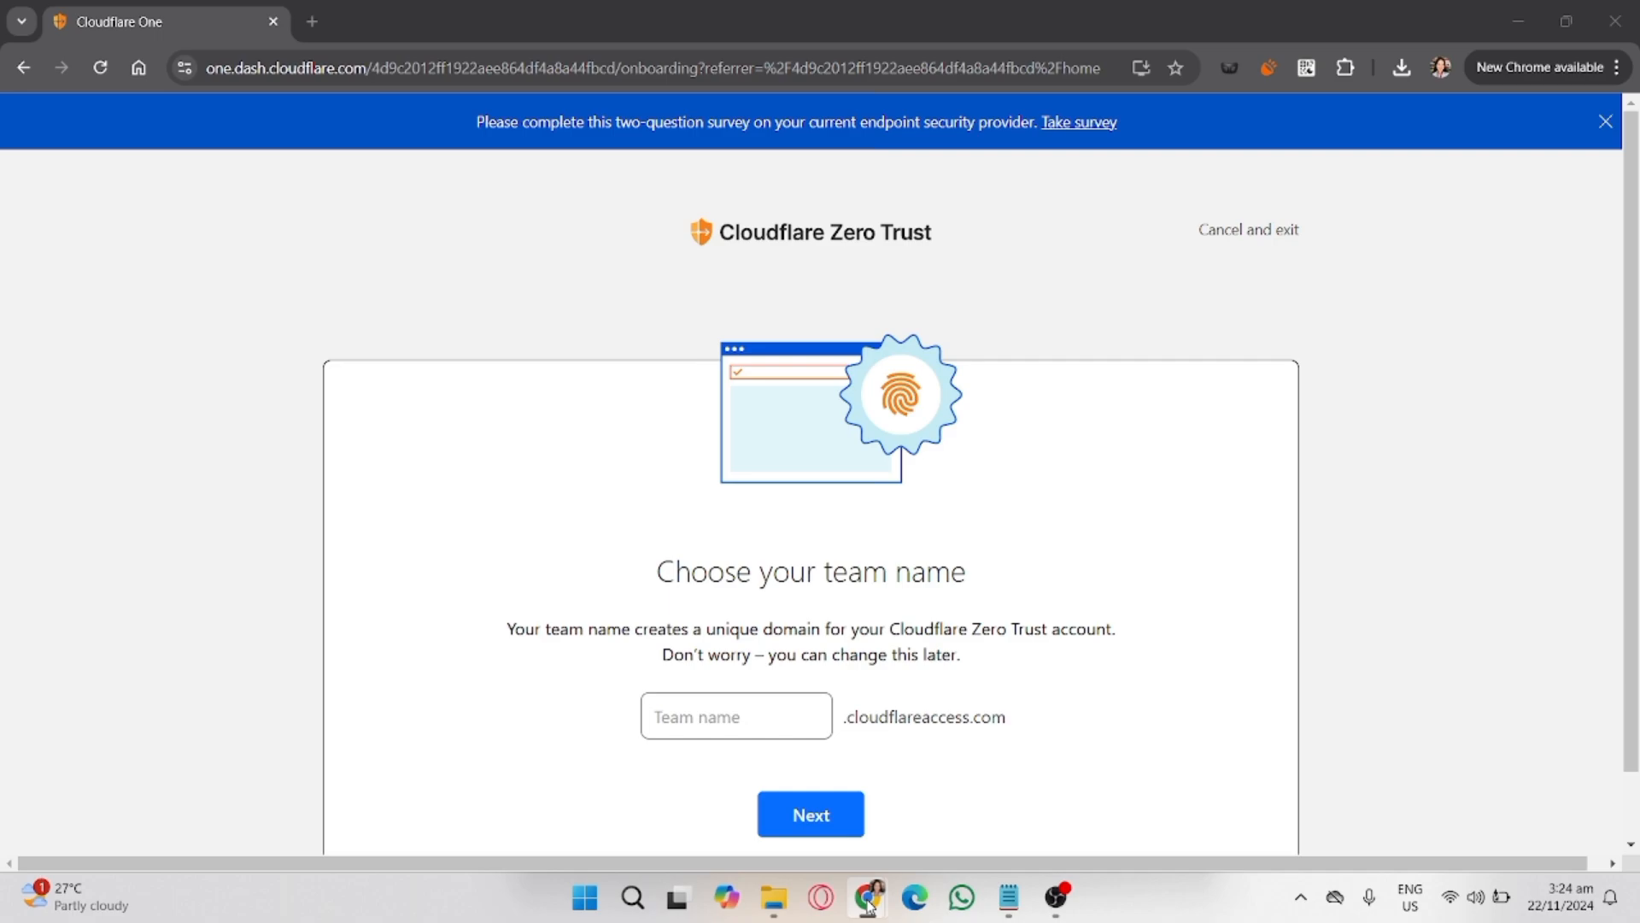
mouse_move(1009, 766)
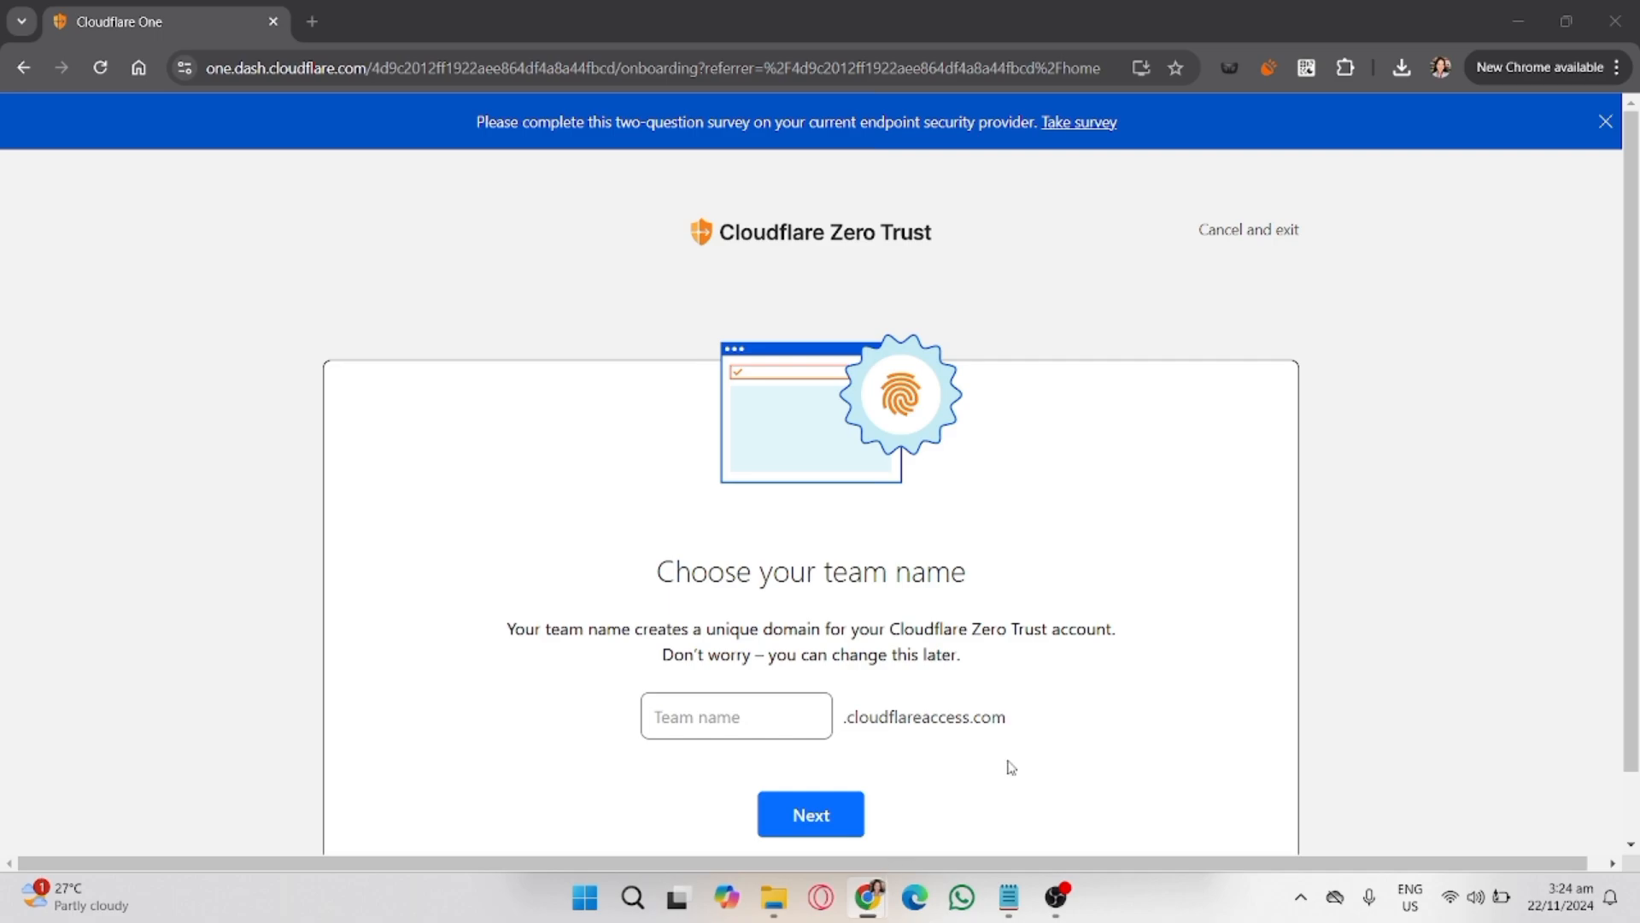
mouse_move(618, 667)
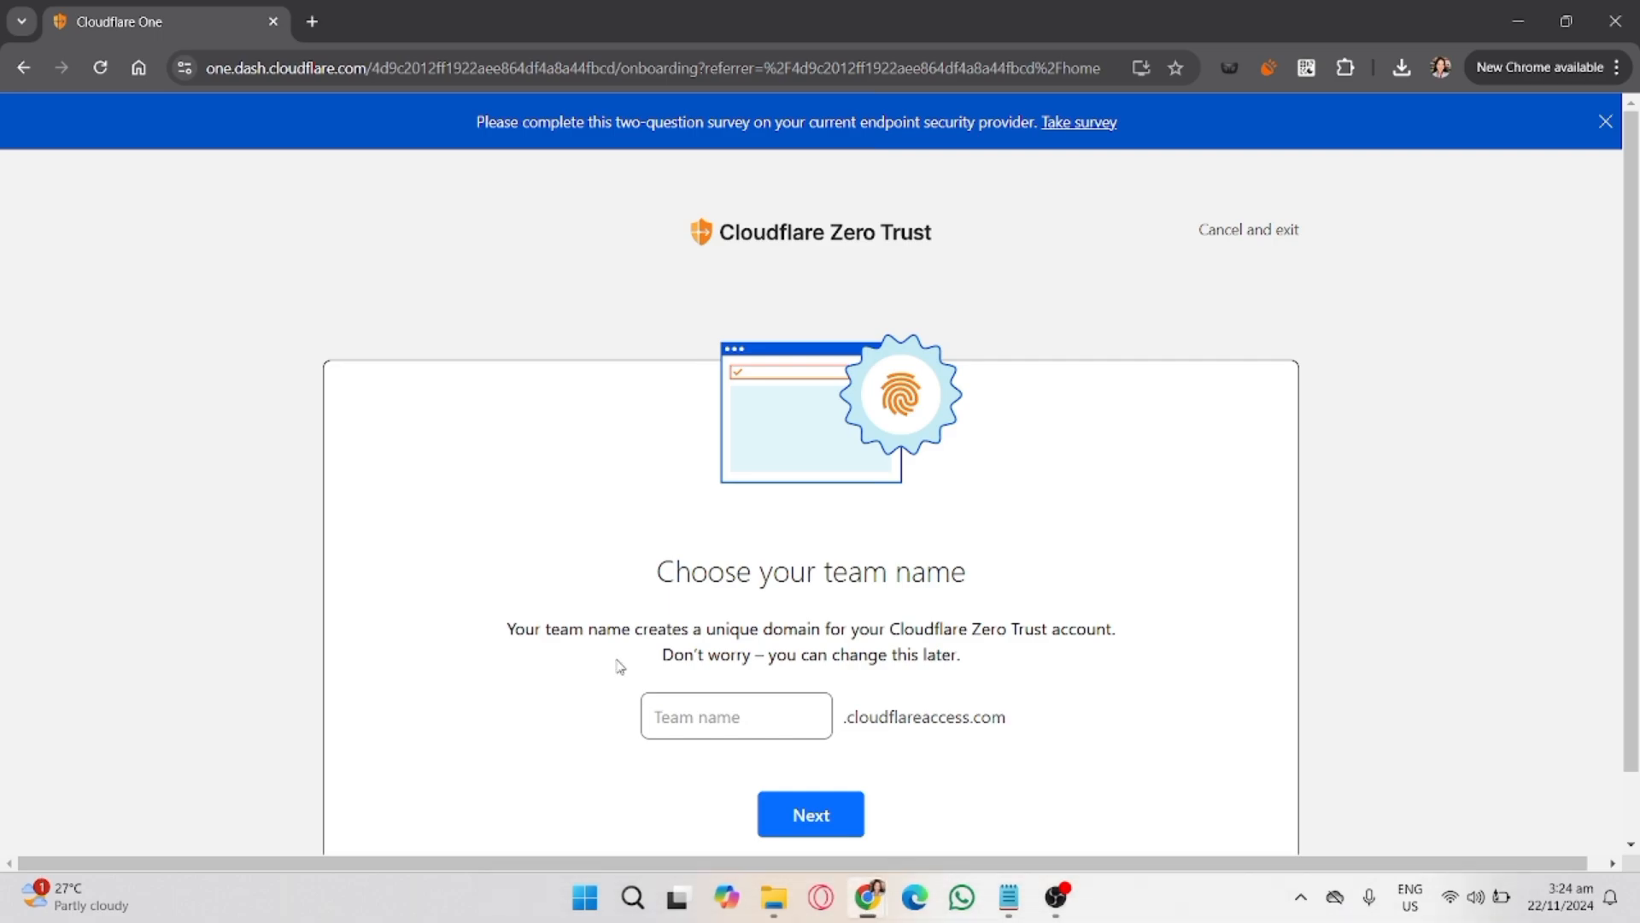
type("ly")
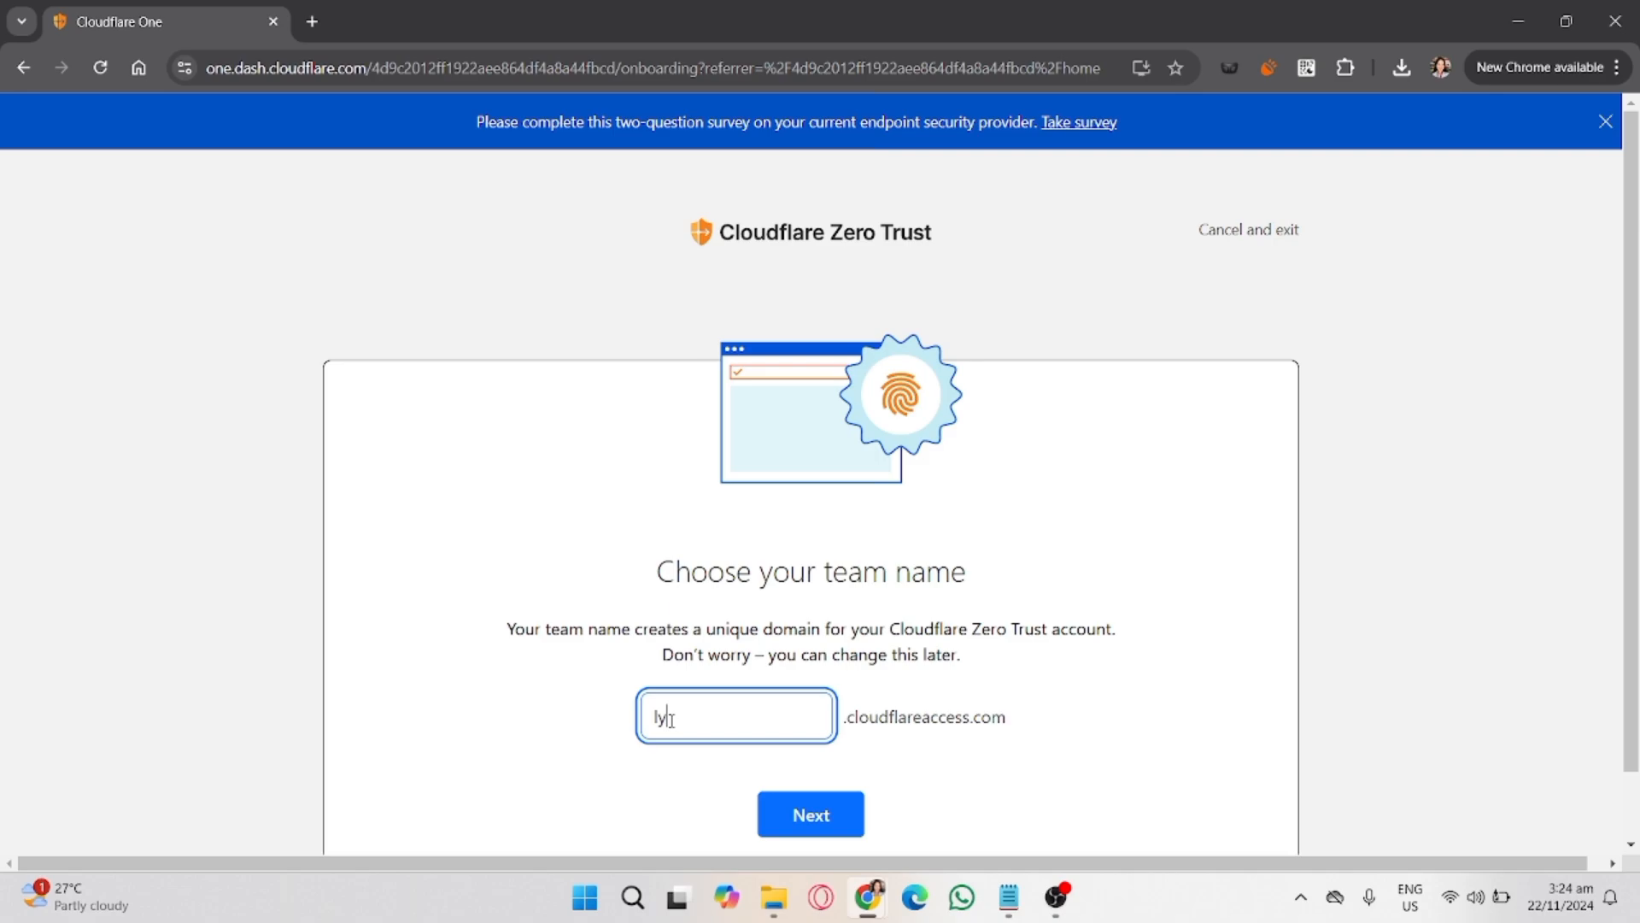
type("Lynx")
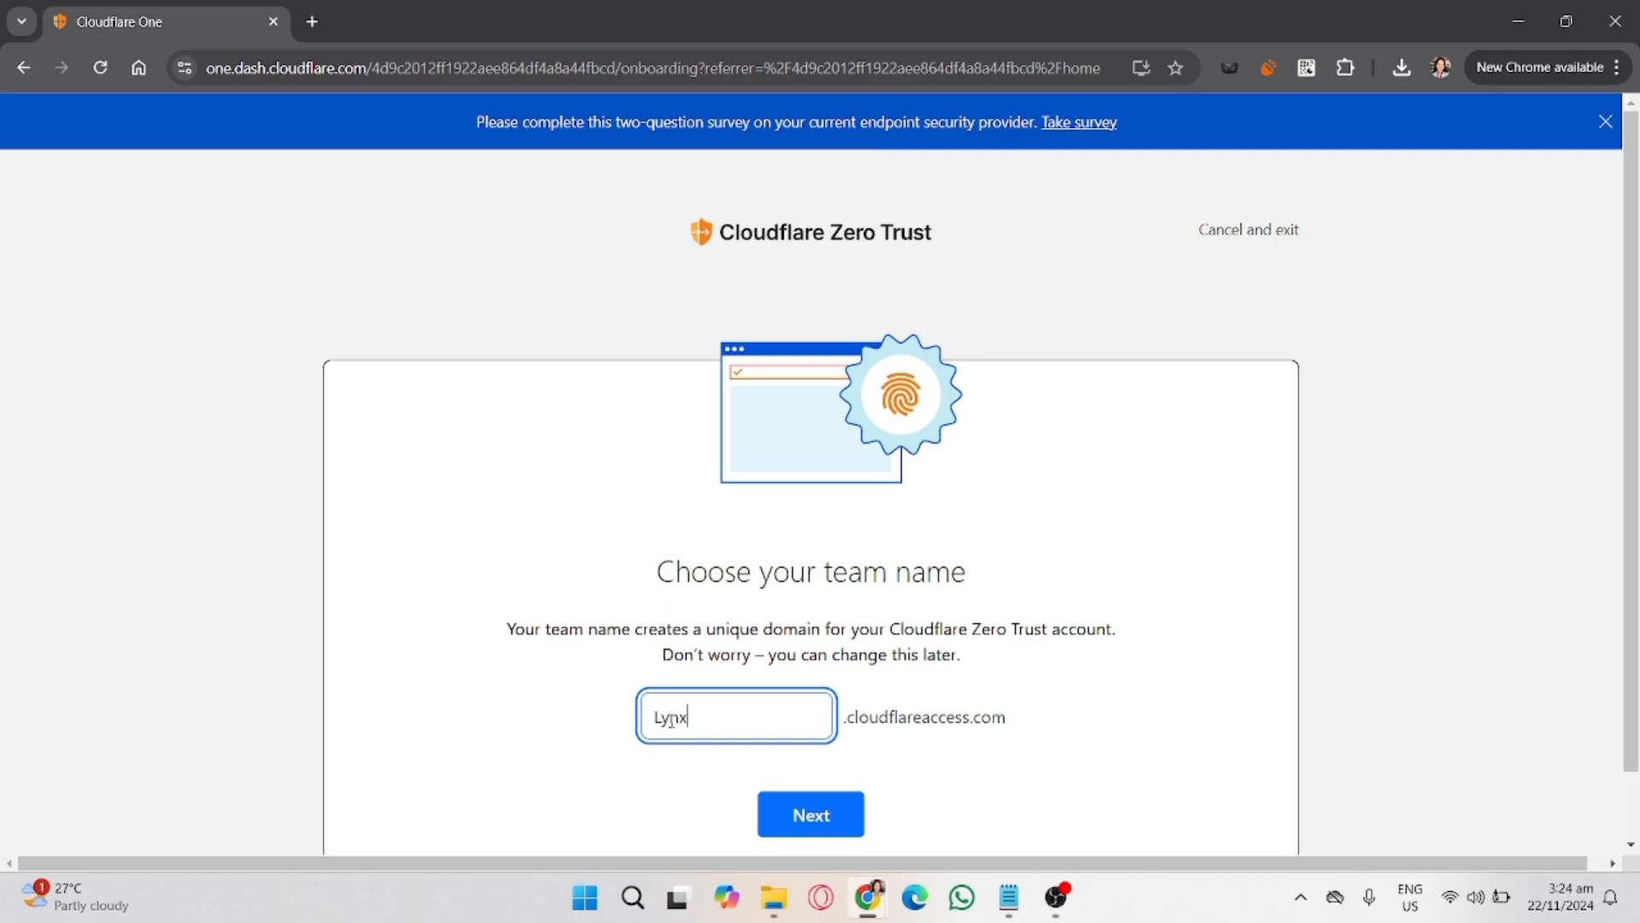
left_click(810, 814)
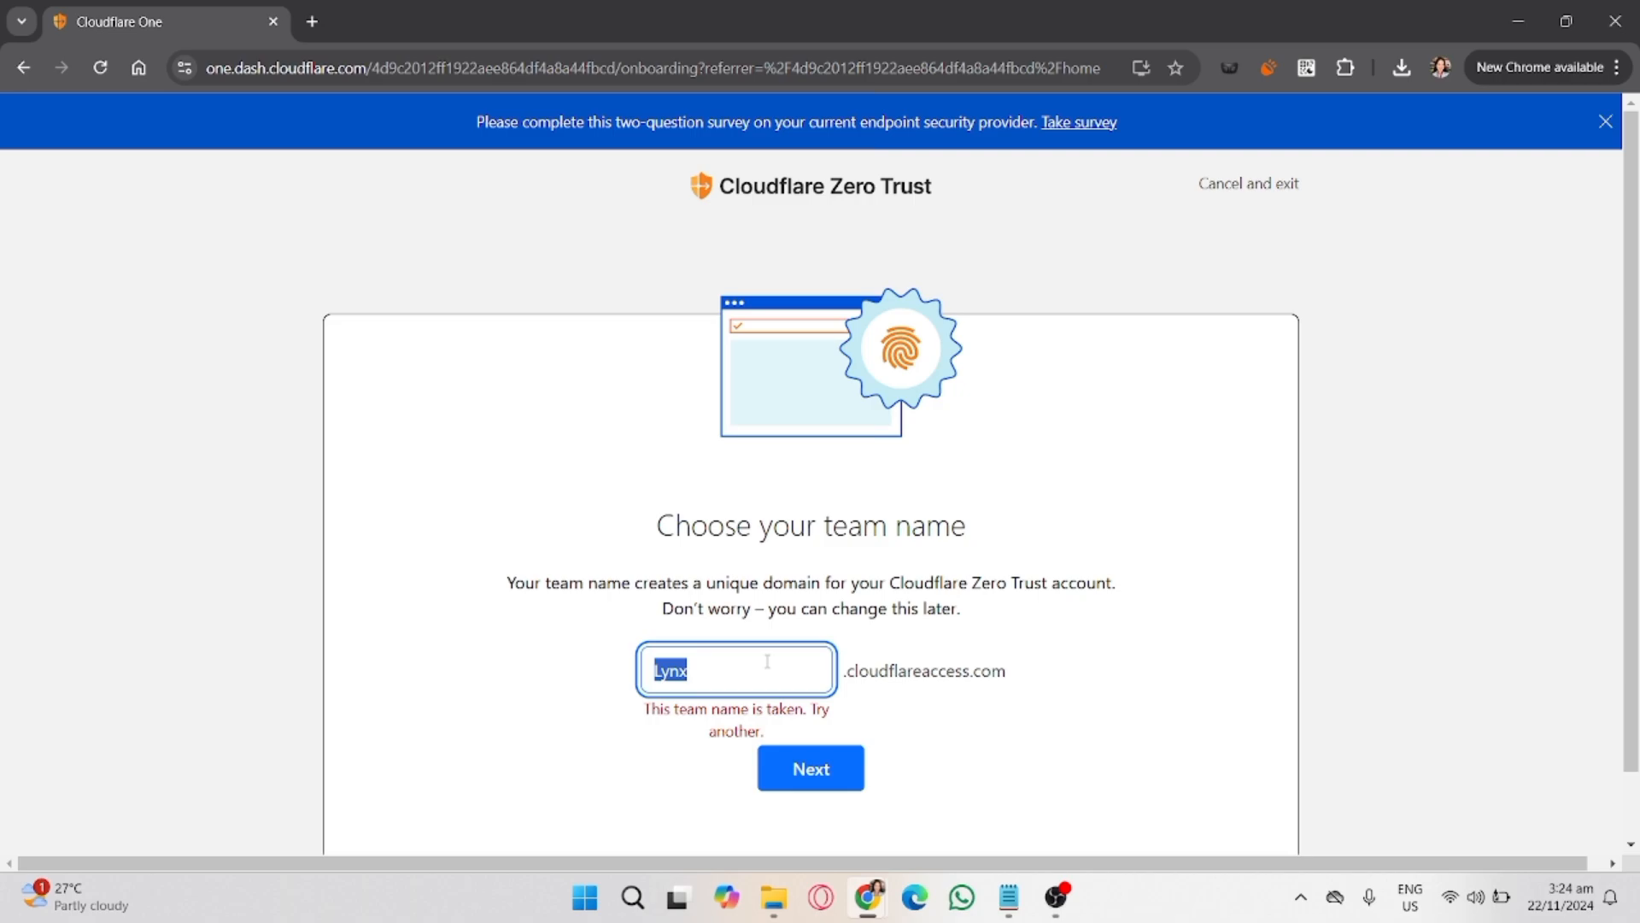
- Try 'Calcifer', then replace it with 'Cccalciferrr' and continue to plans
type("Calcifer")
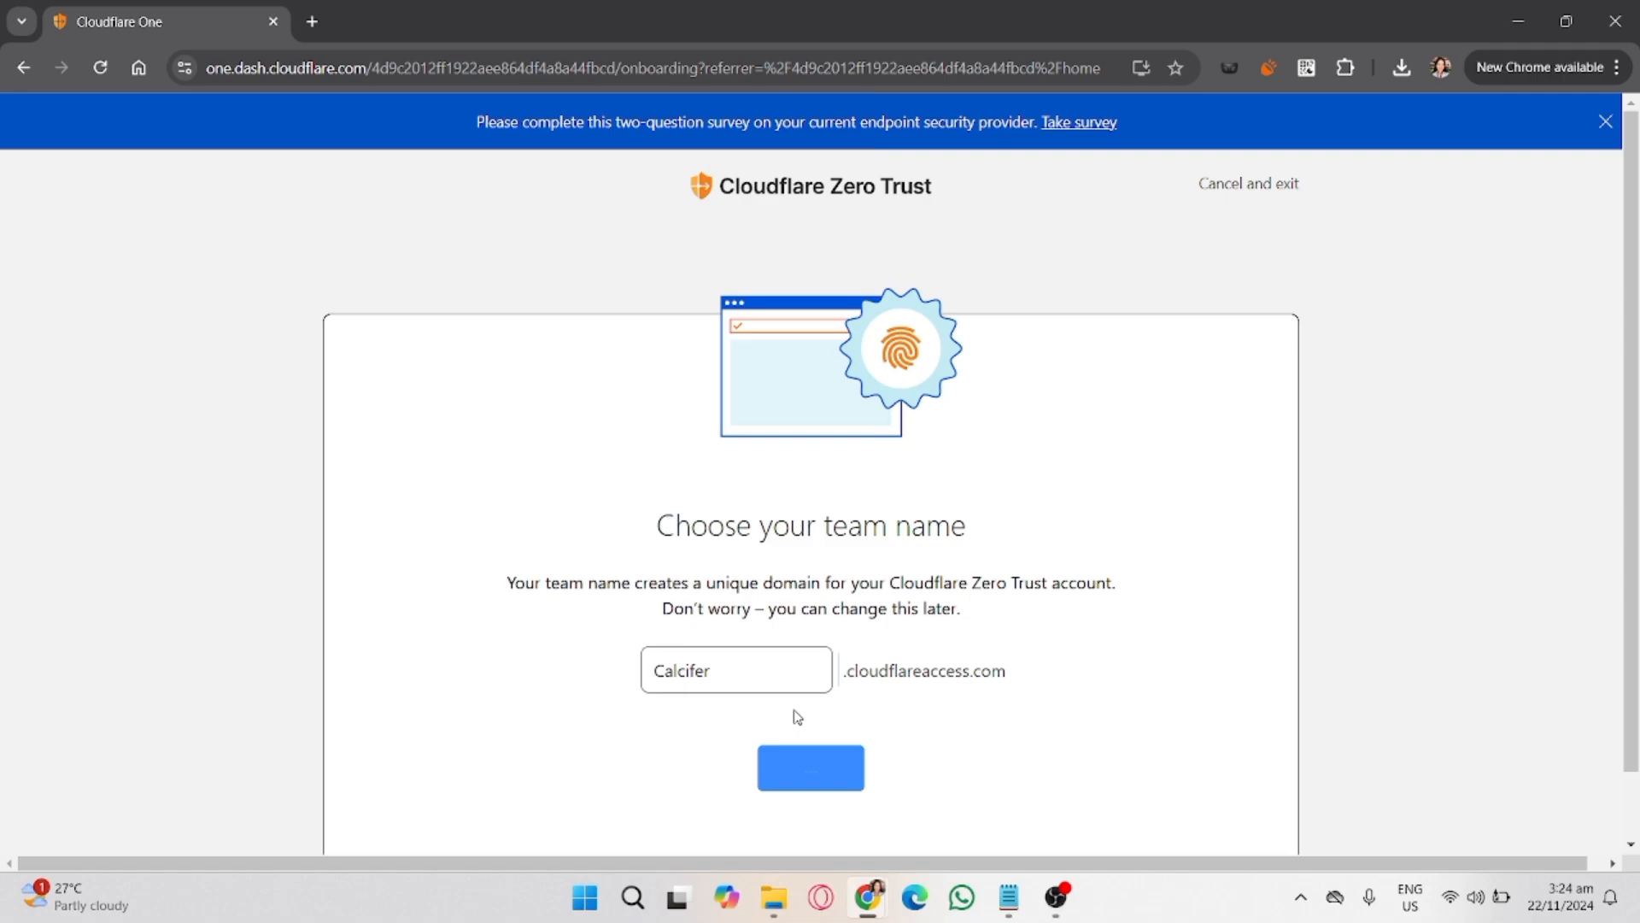
left_click(1603, 120)
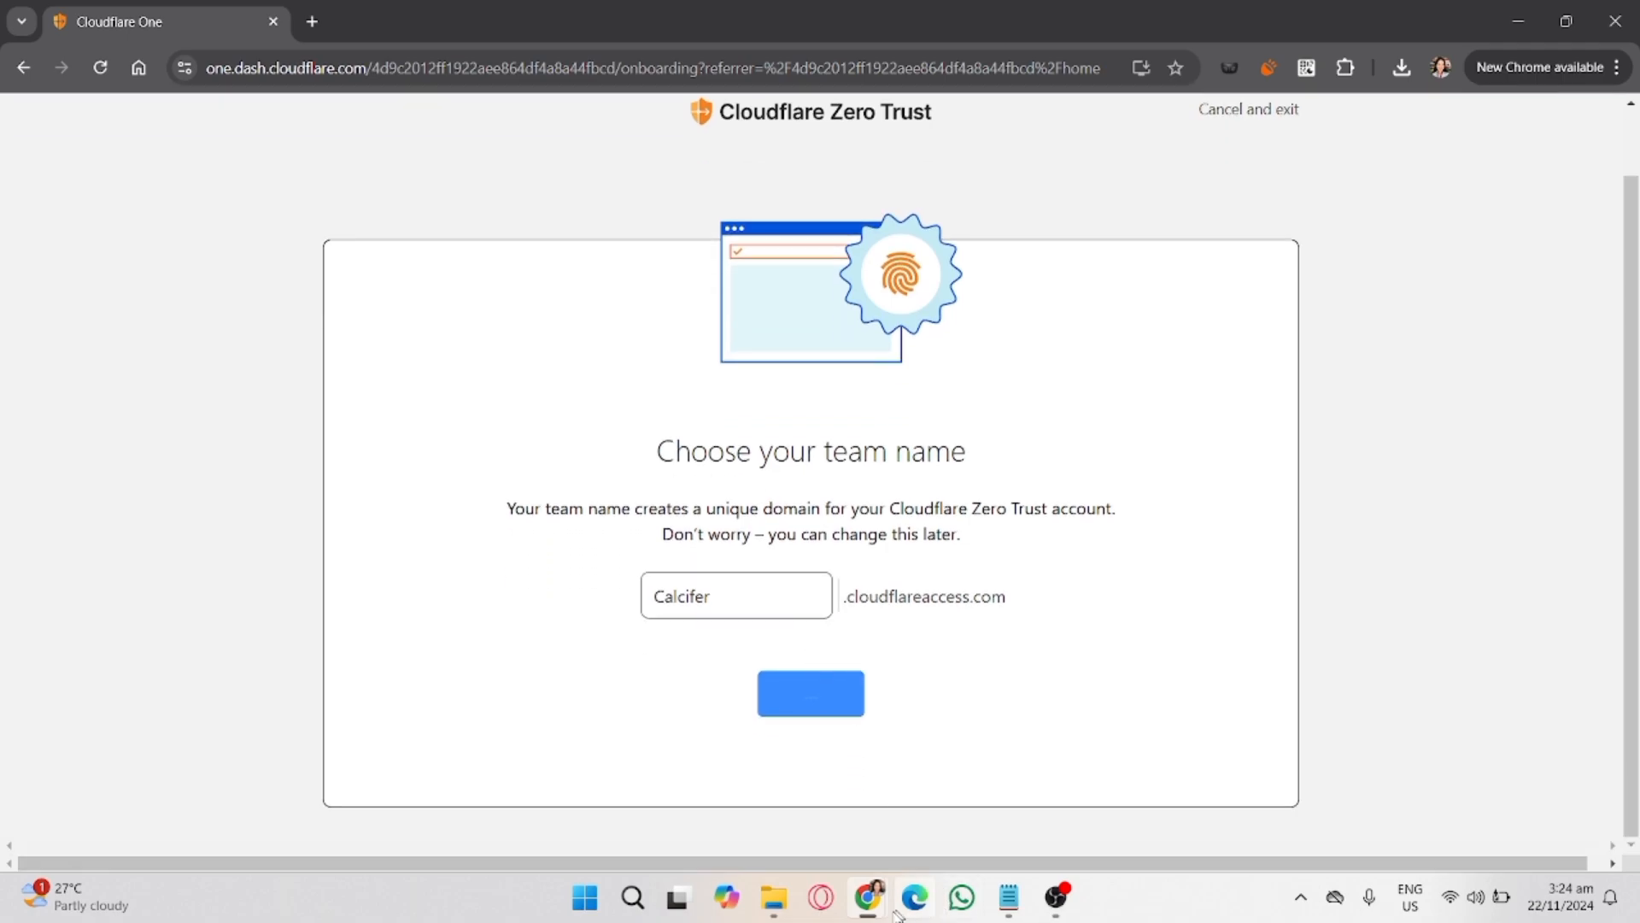
left_click(811, 693)
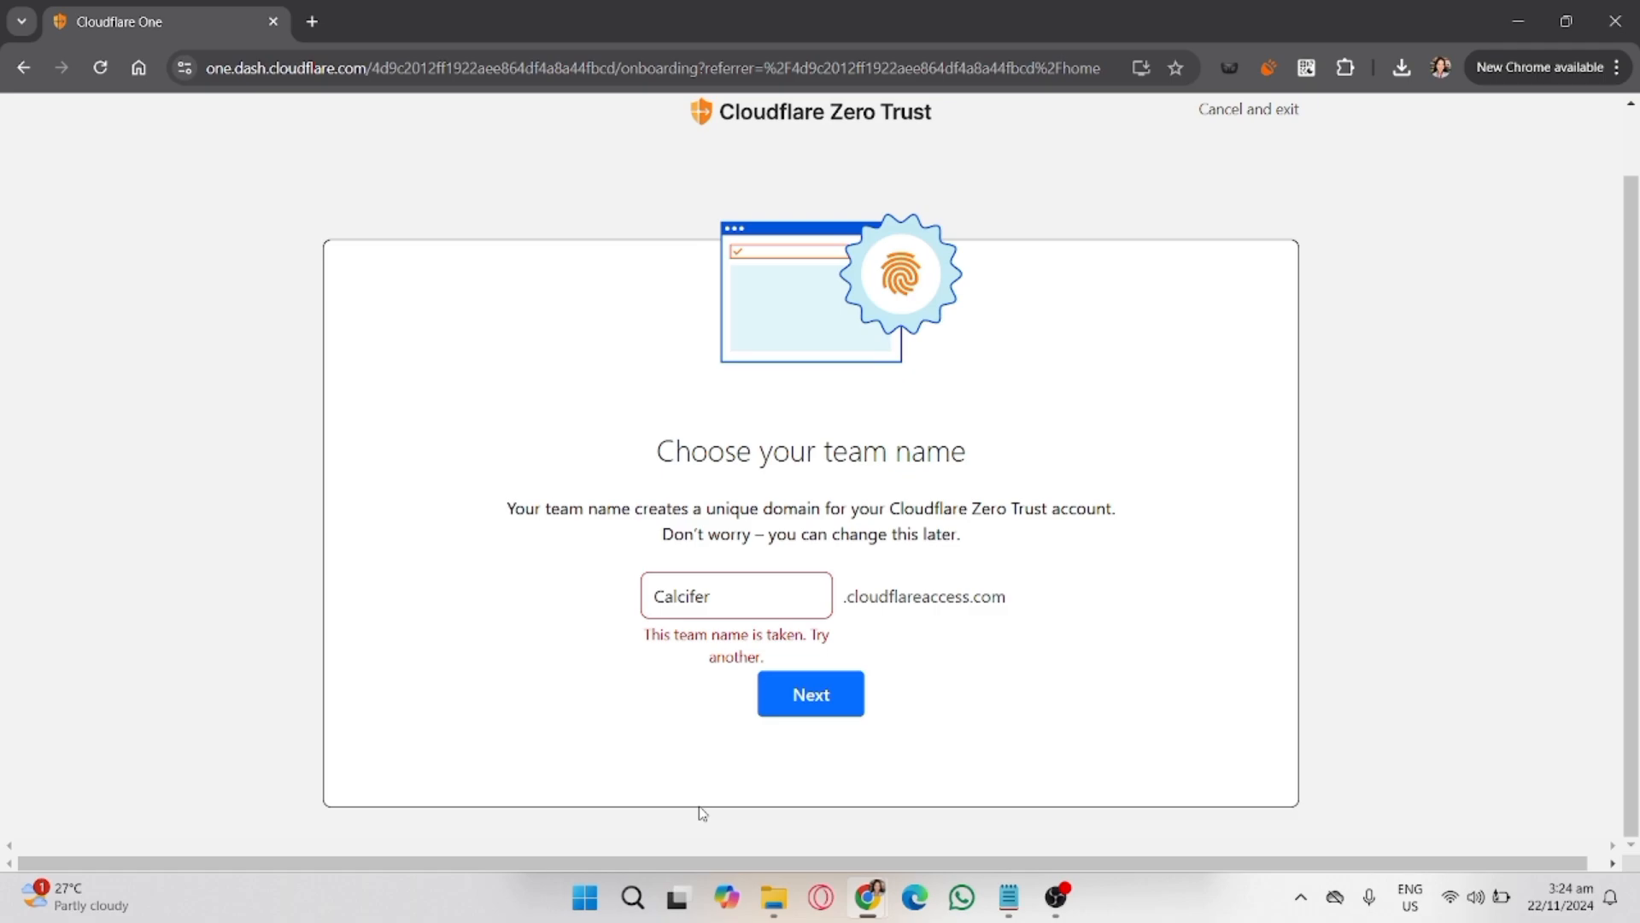
mouse_move(829, 485)
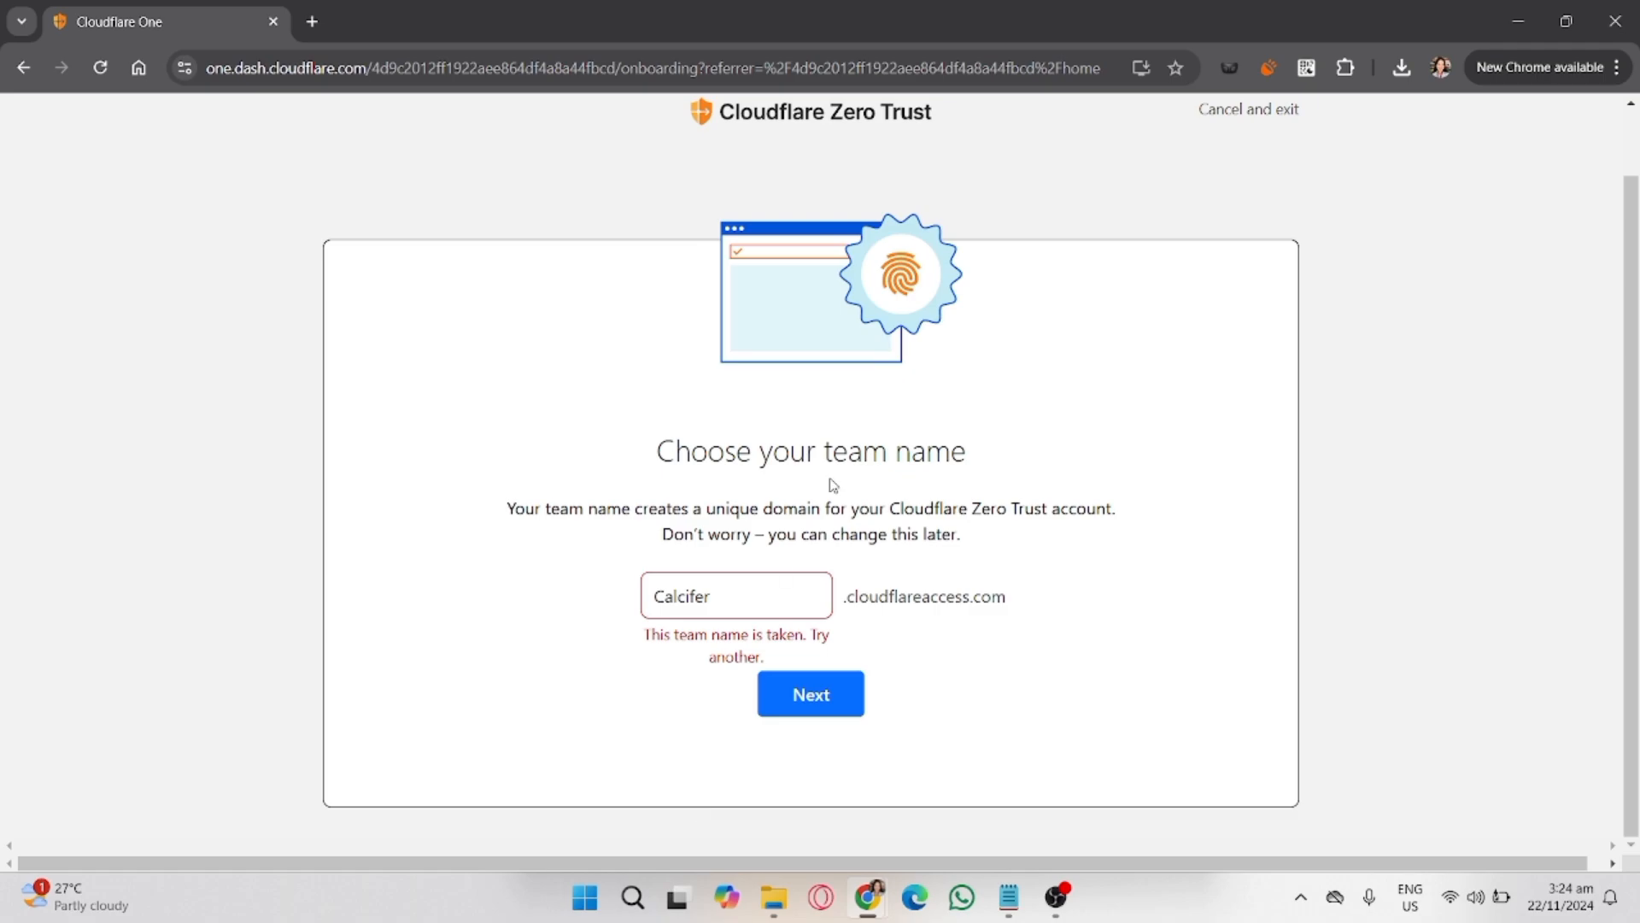
double_click(683, 595)
type("C")
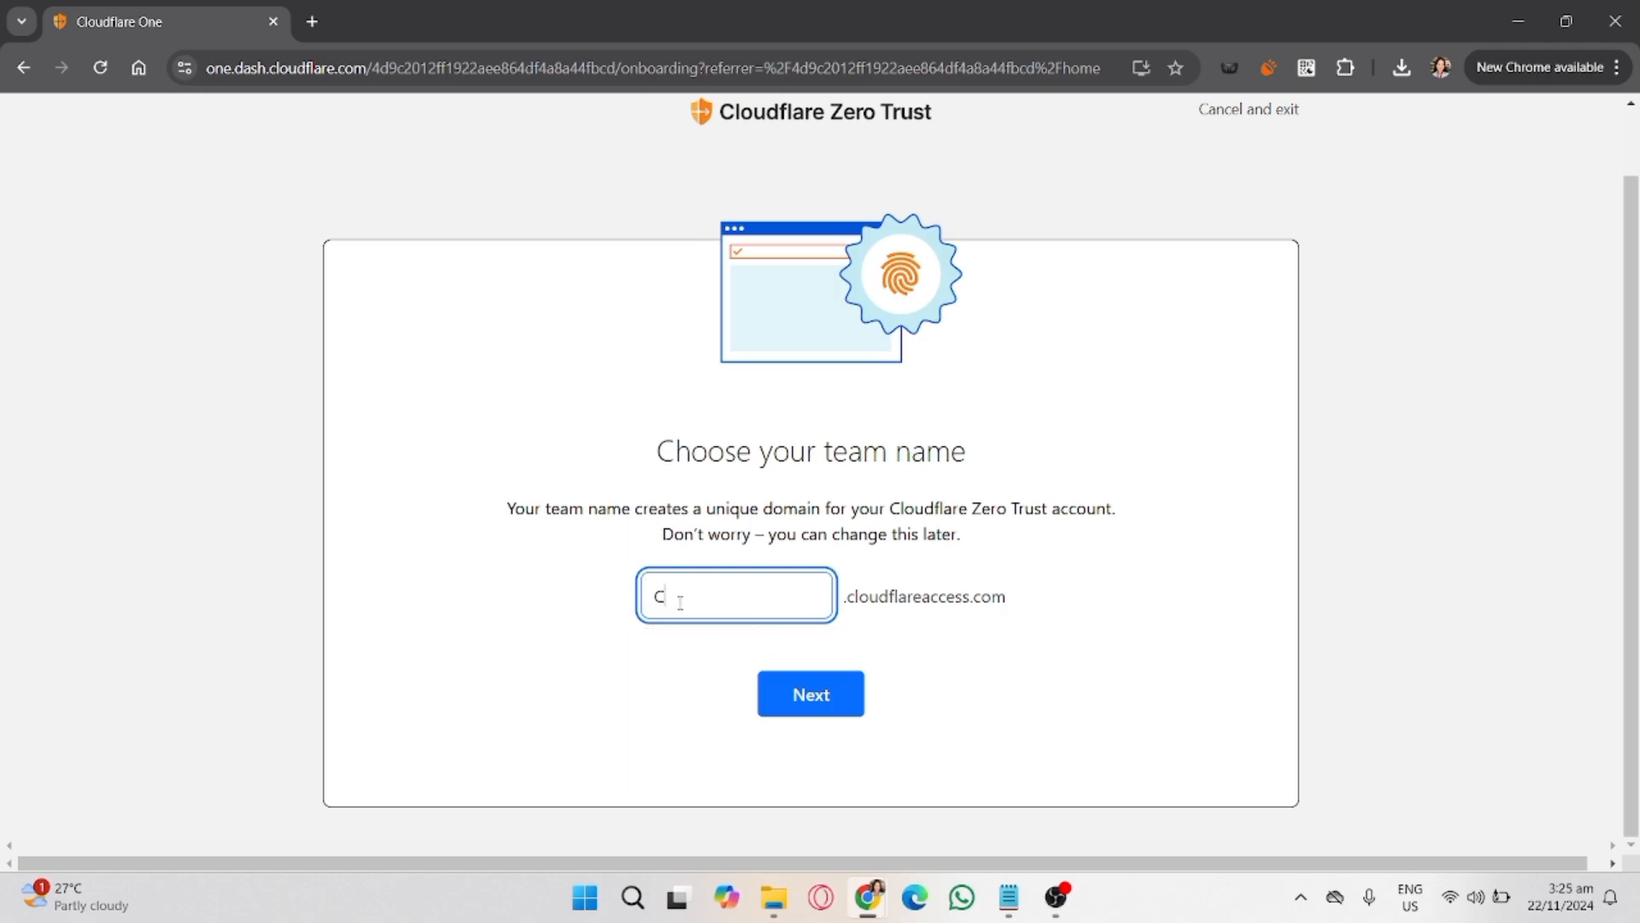
type("ccalciferrr")
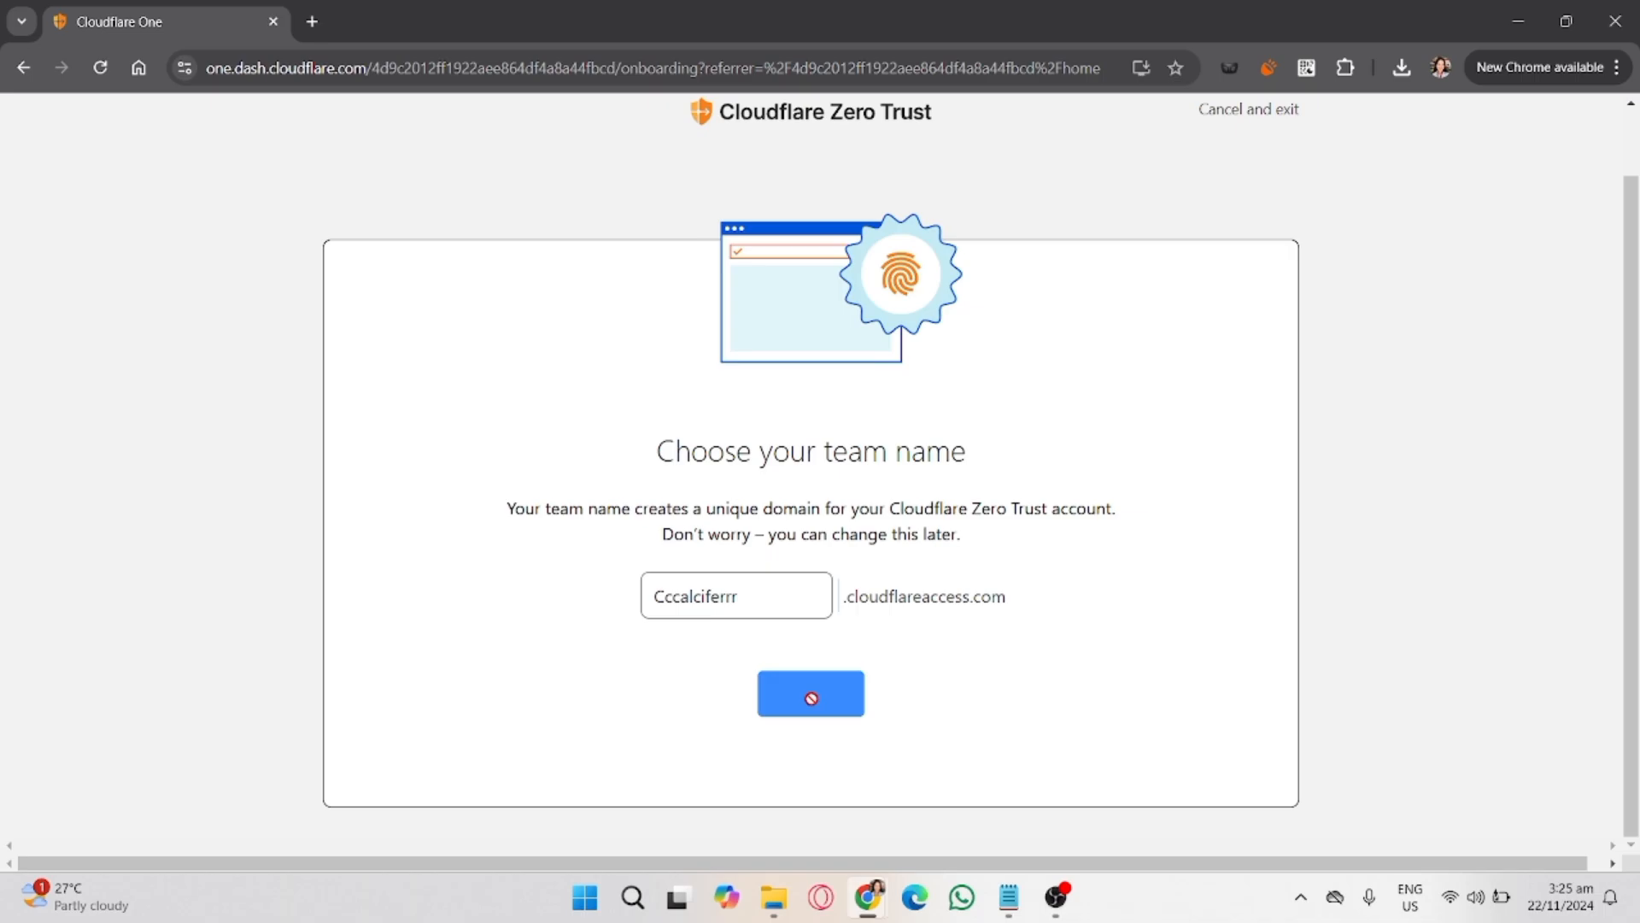
left_click(811, 693)
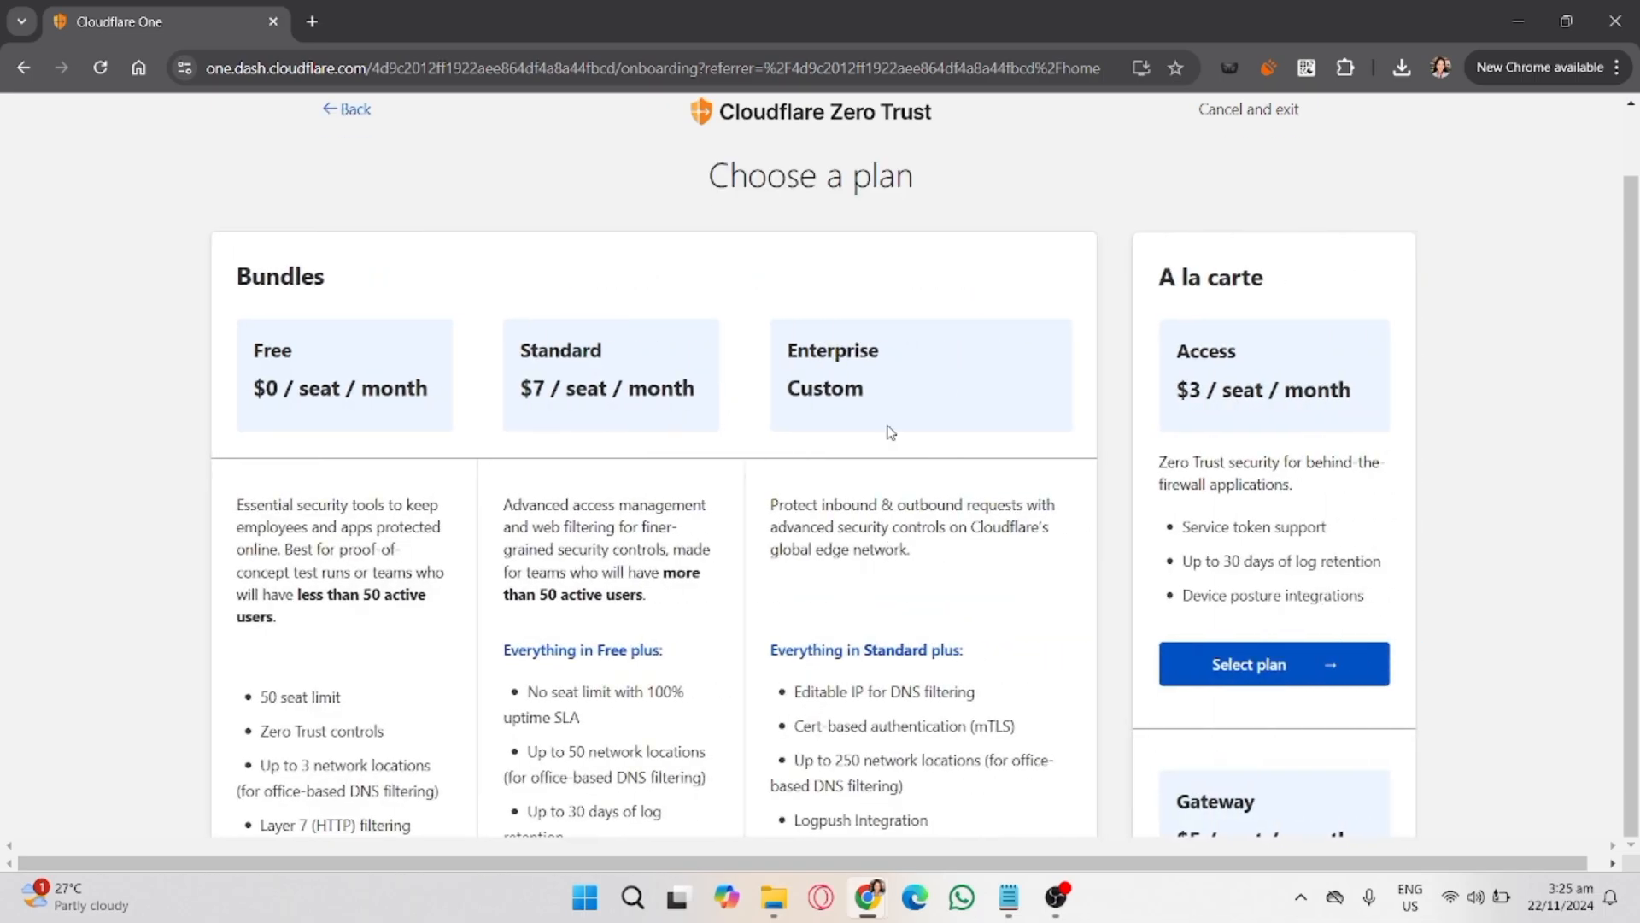
- Scroll to the Free bundle and select it, showing 50 seats at $0.00 monthly
scroll("down", 3)
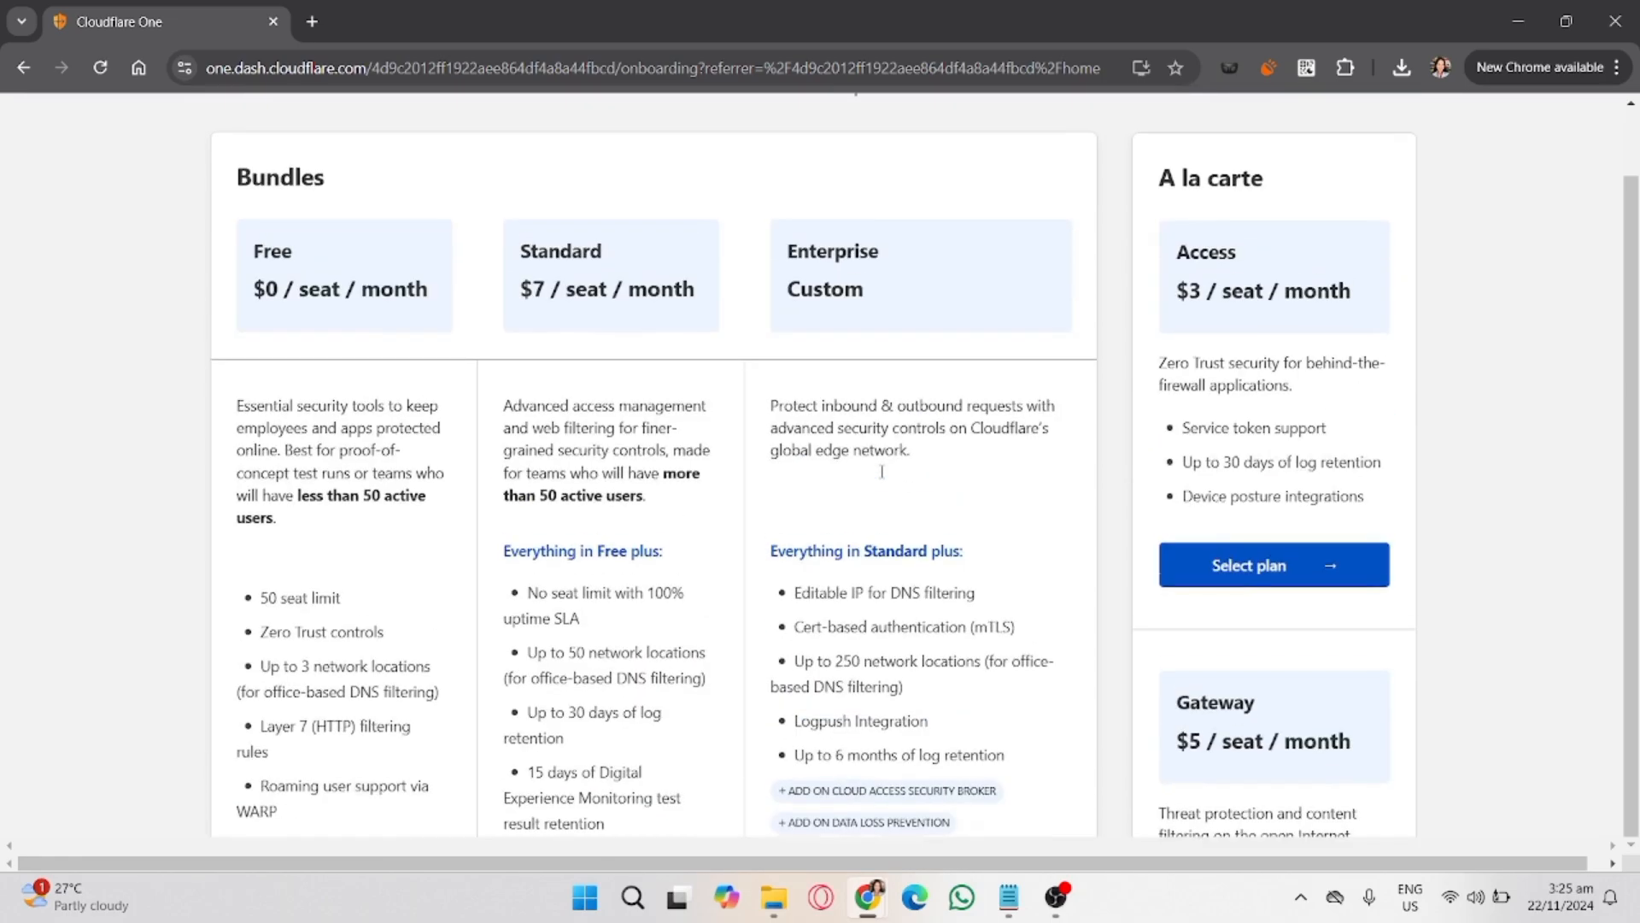
scroll("down", 3)
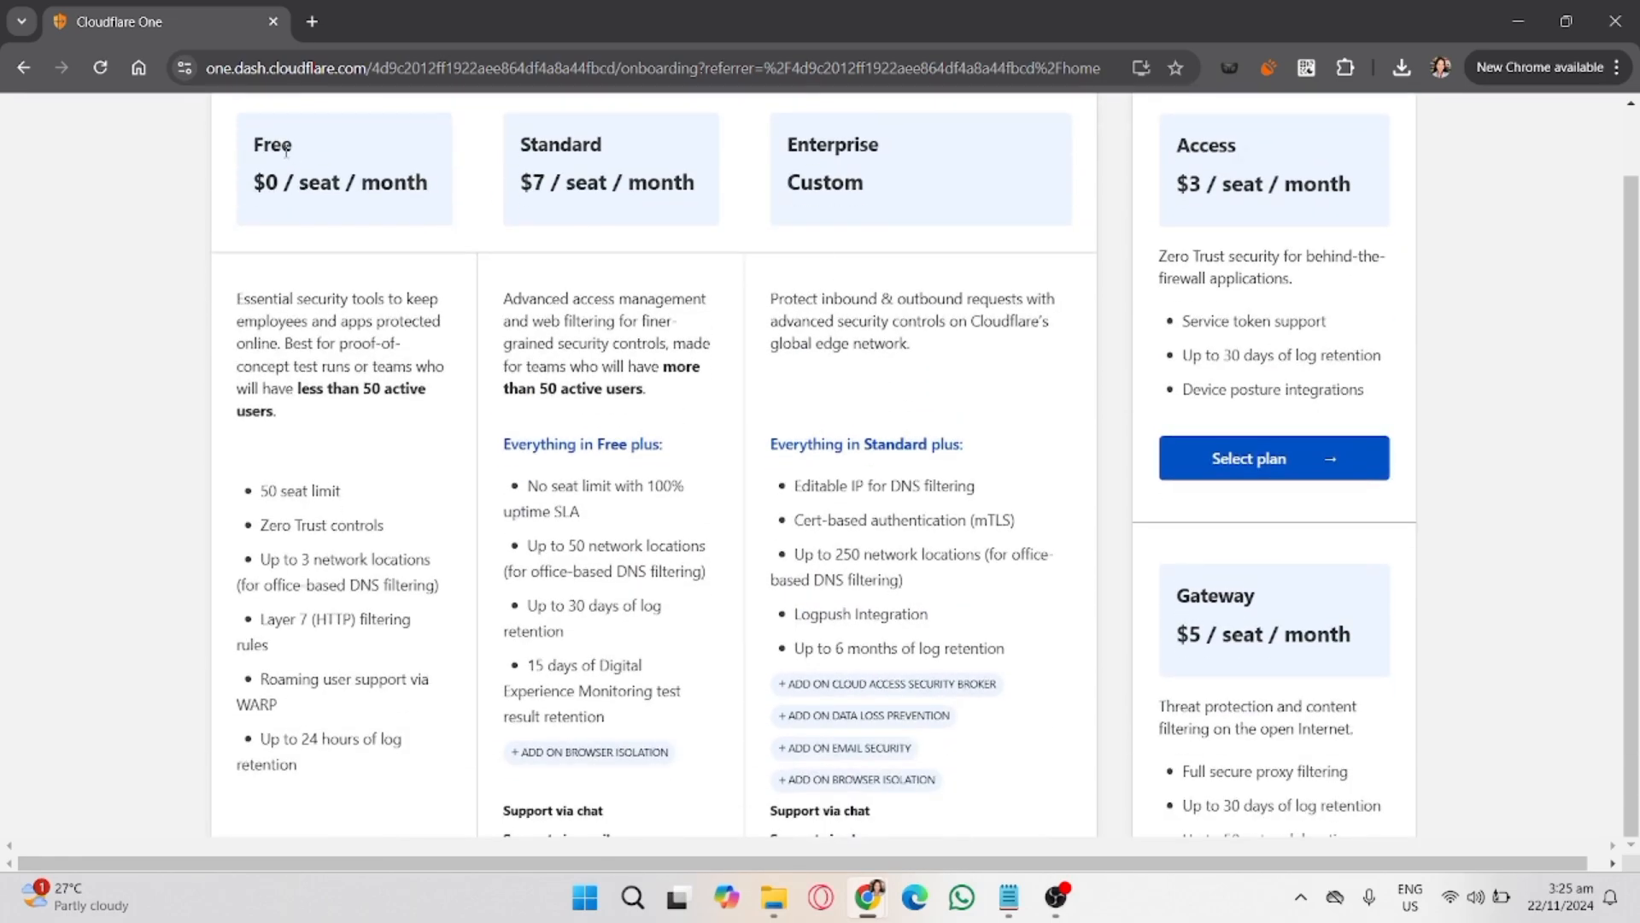
scroll("down", 3)
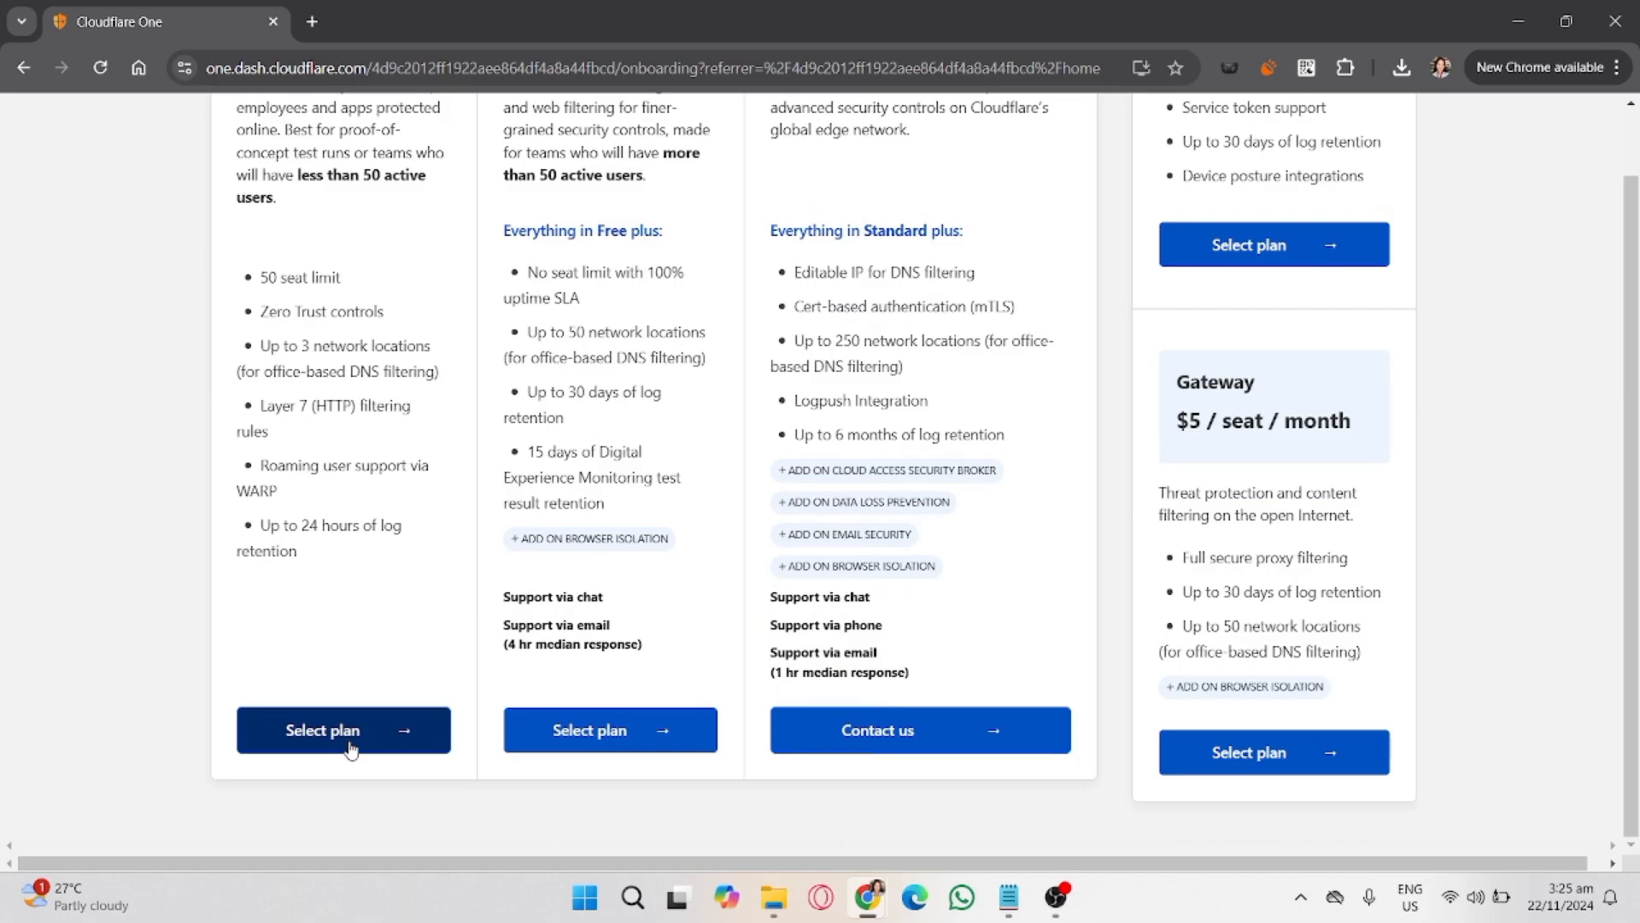
left_click(343, 729)
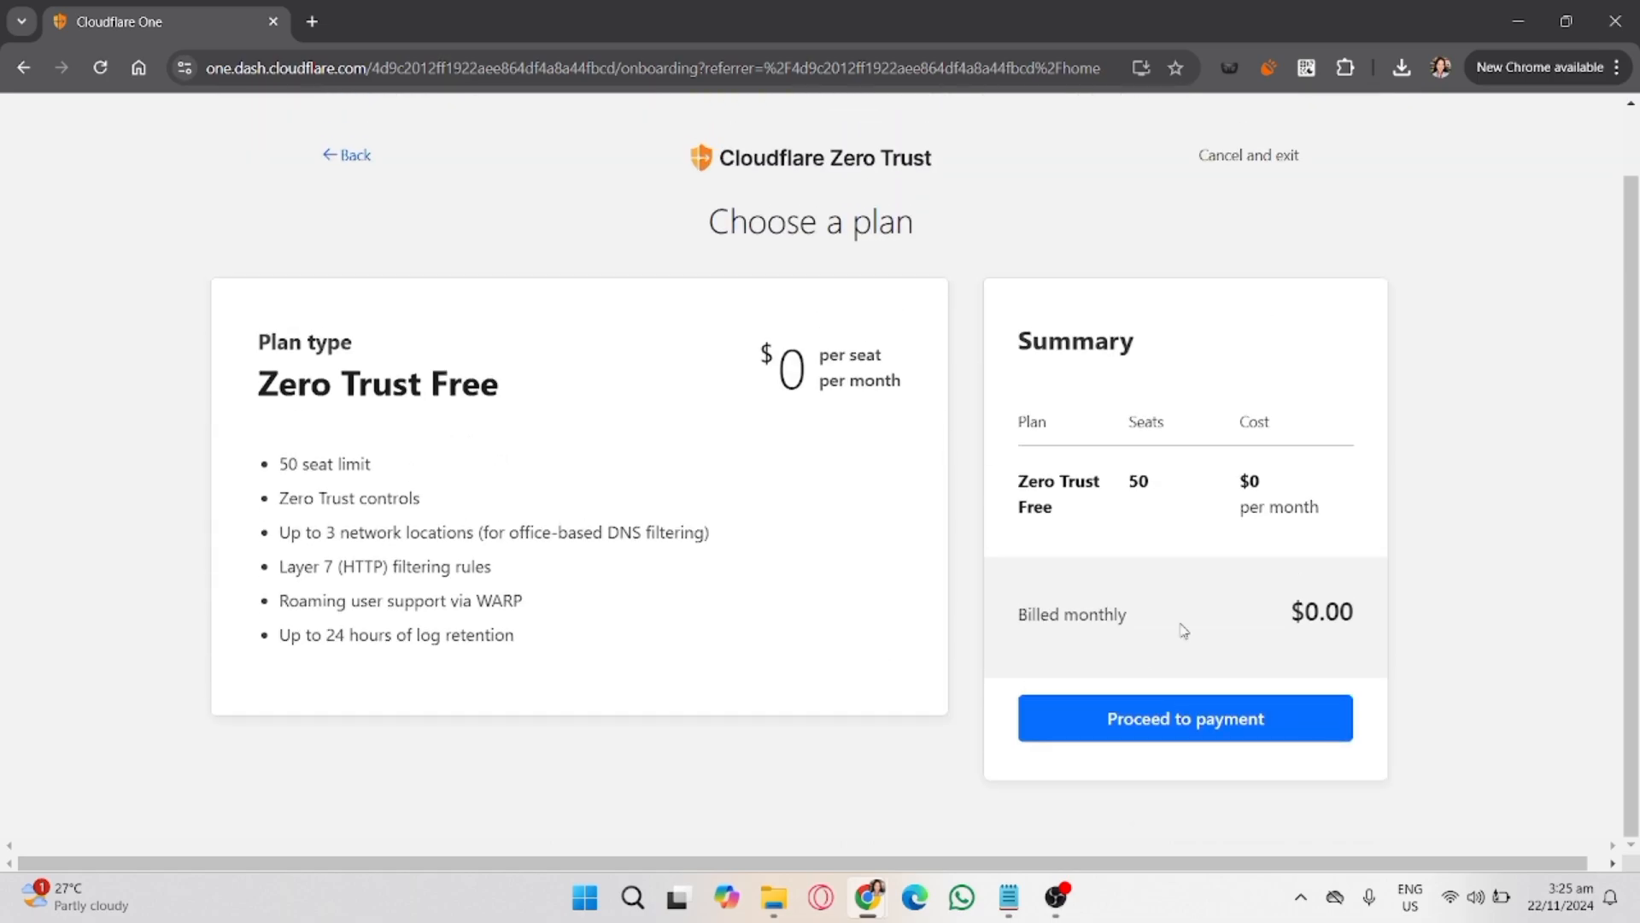
- Proceed to payment for the Free plan and open the Add payment method form
left_click(1185, 718)
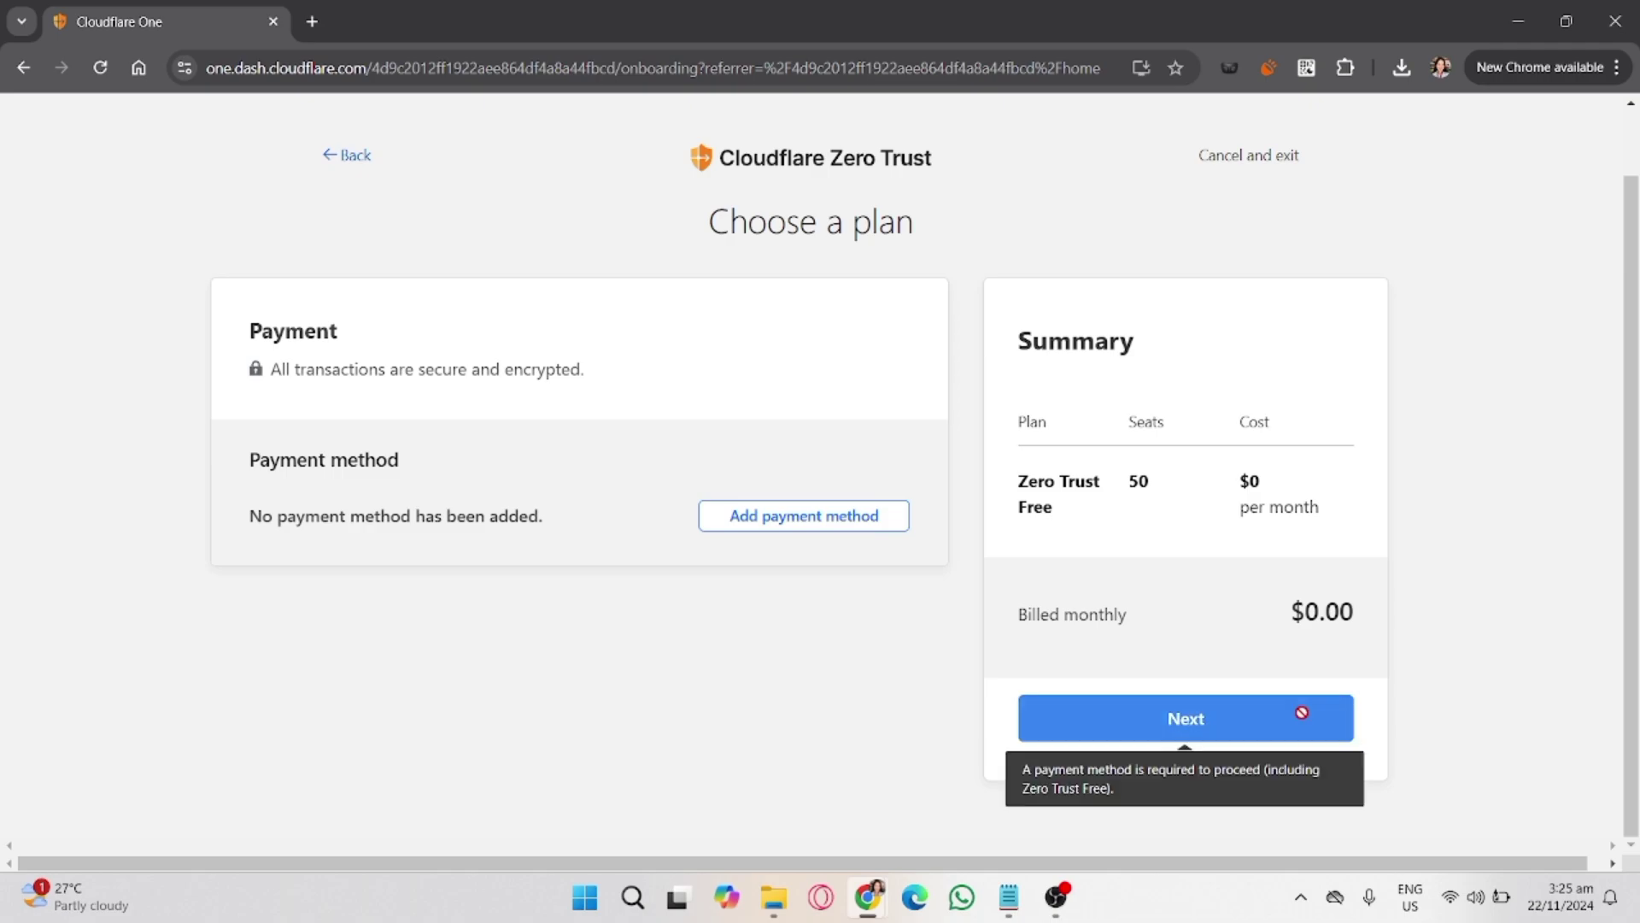
mouse_move(738, 516)
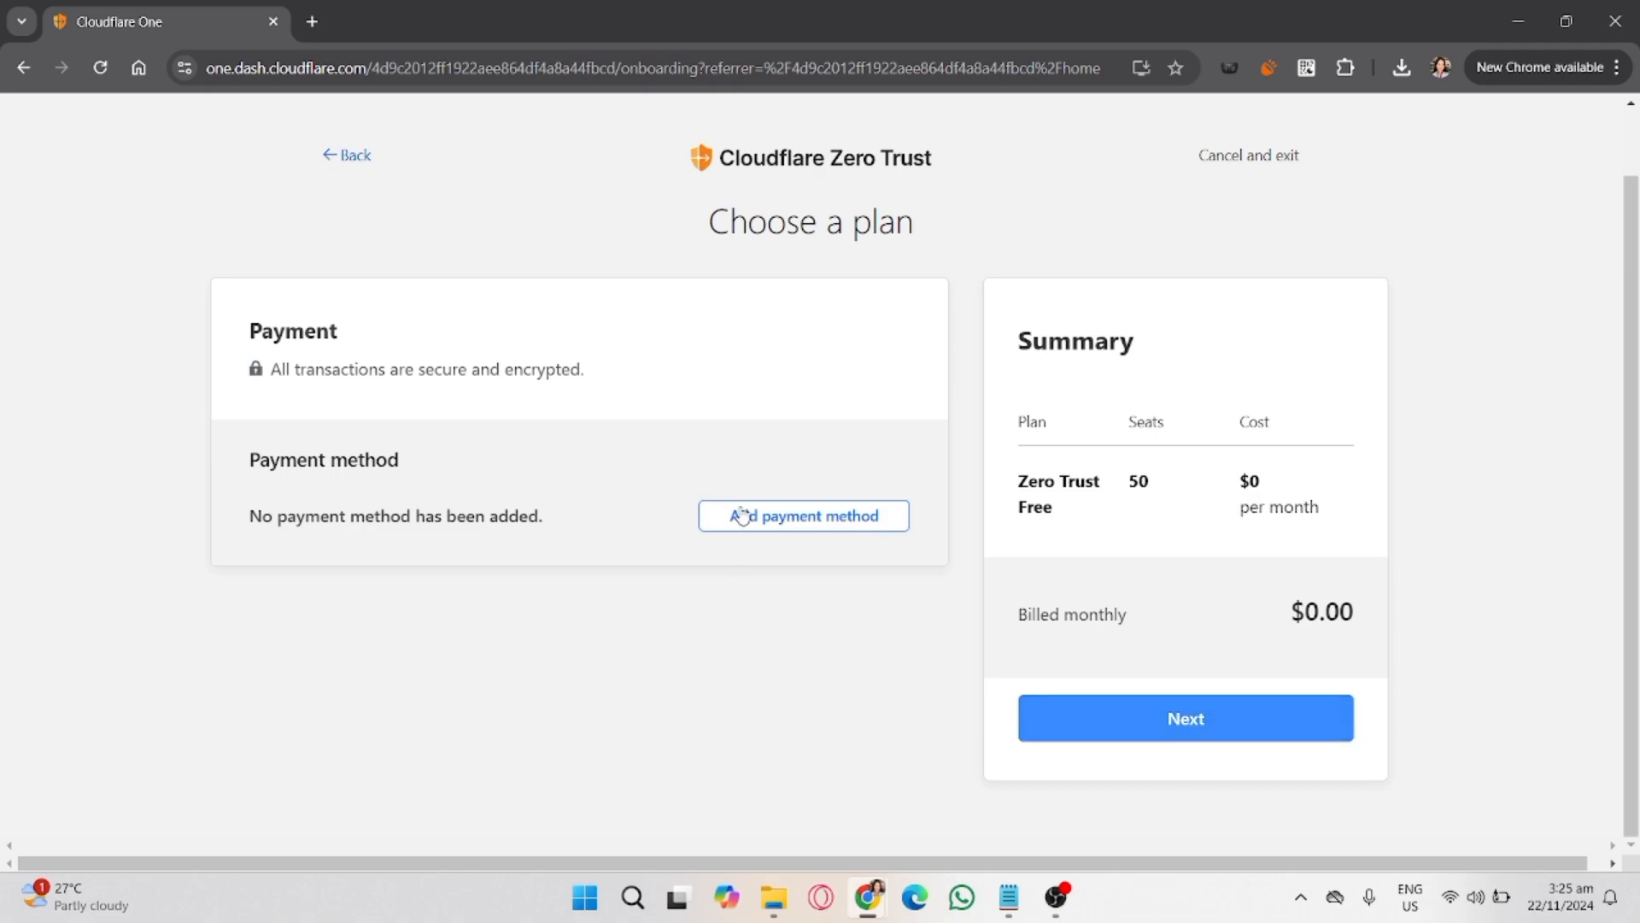
left_click(803, 516)
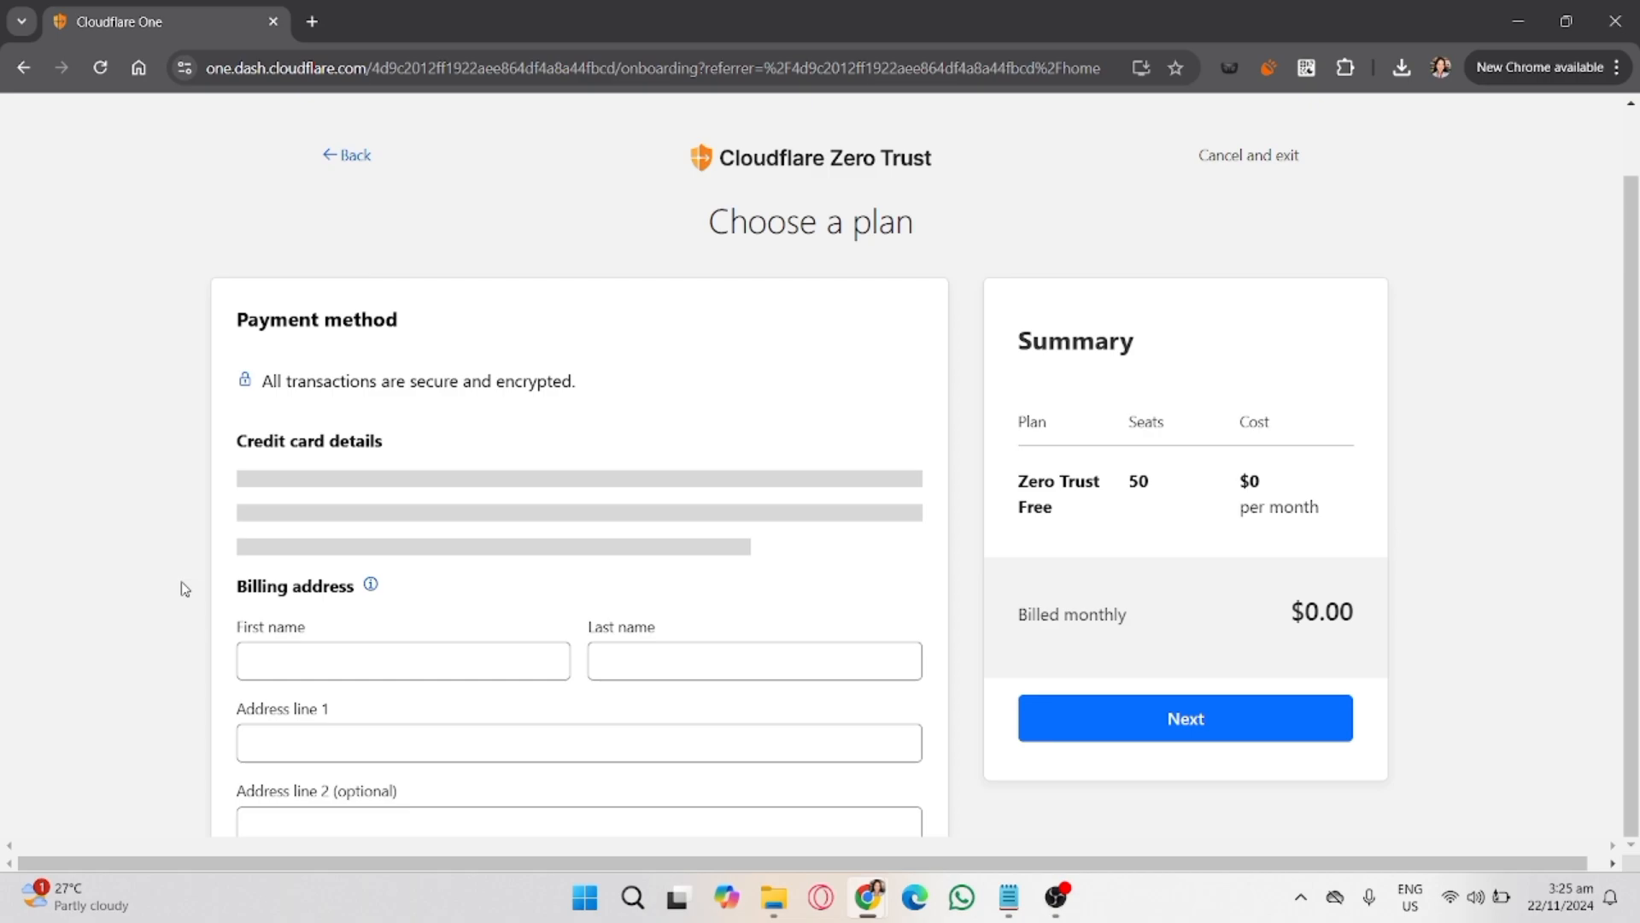
scroll("down", 3)
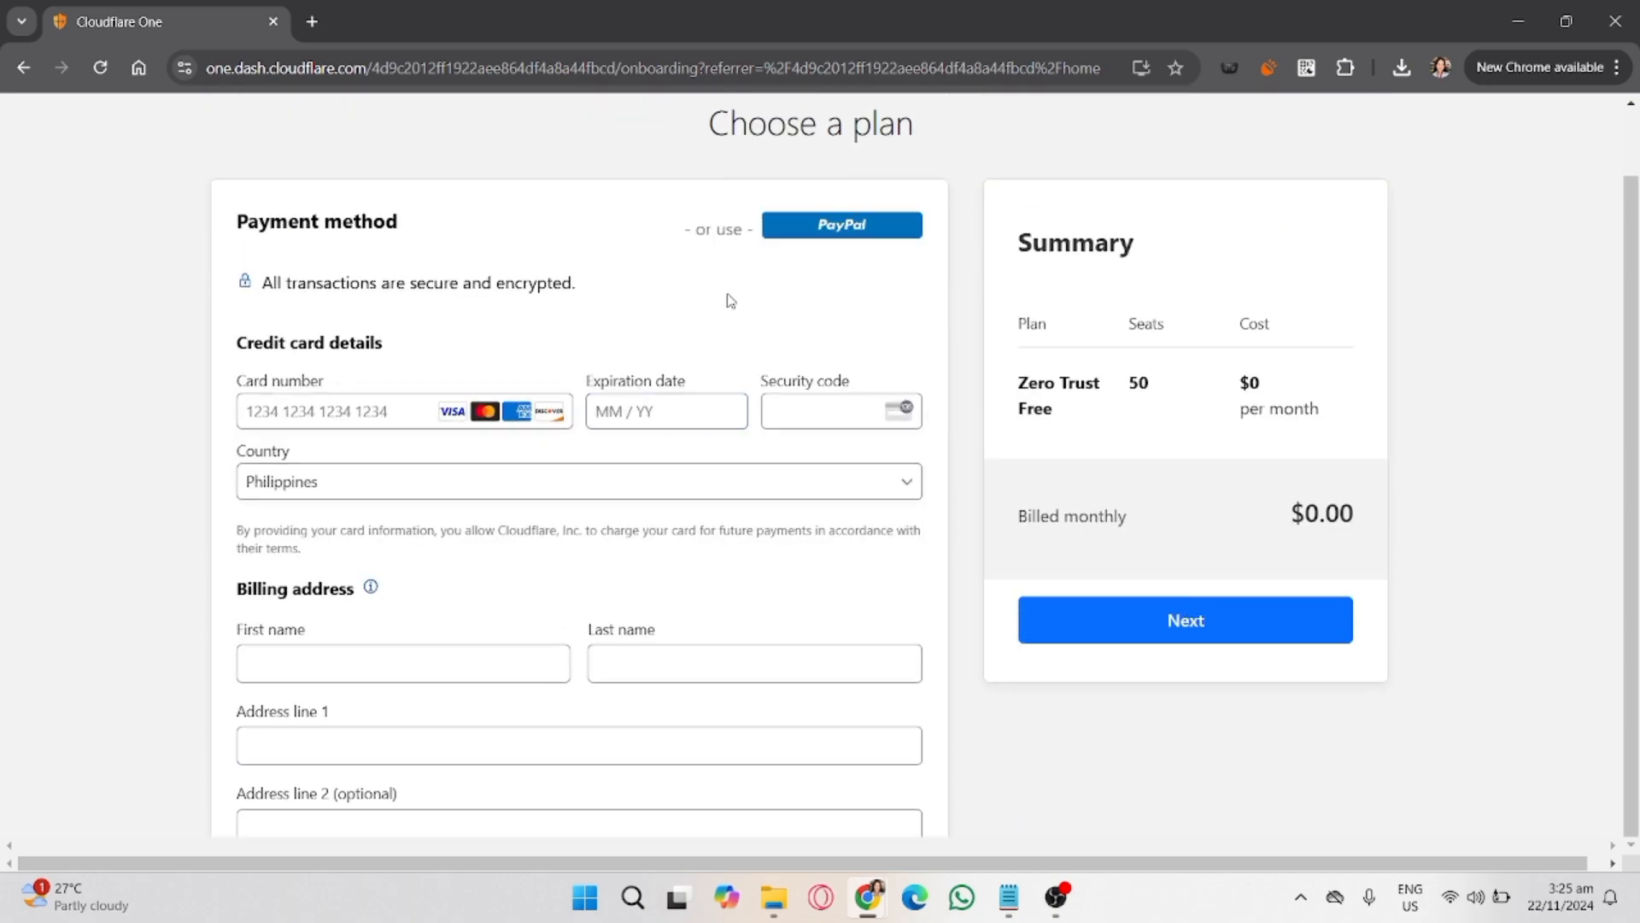
scroll("down", 3)
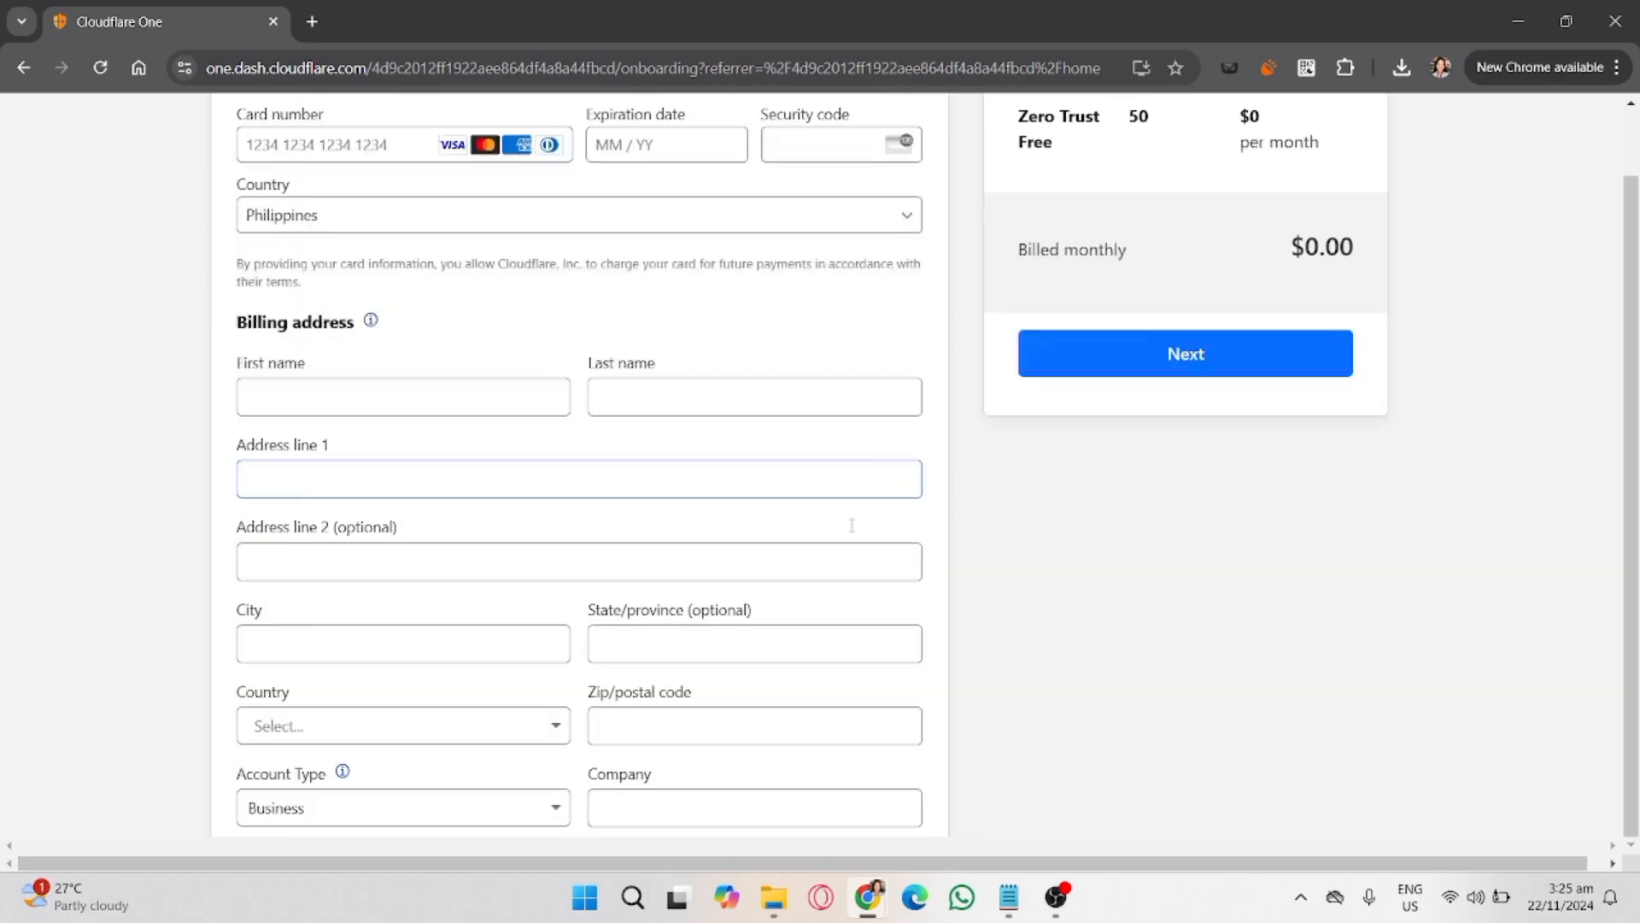
scroll("up", 3)
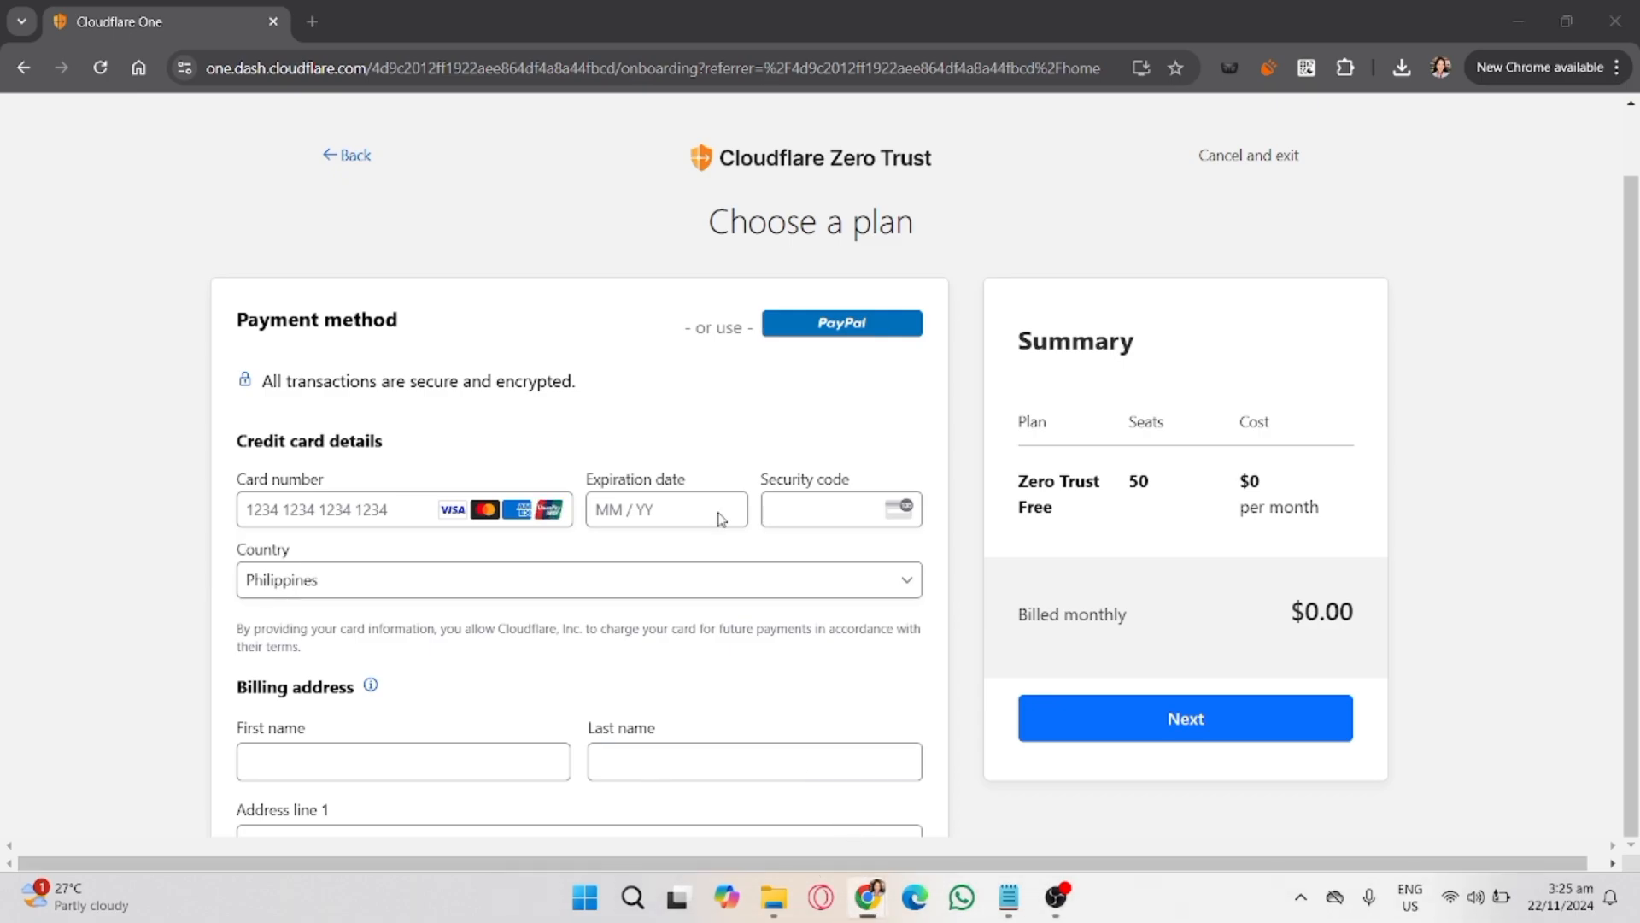
mouse_move(1114, 504)
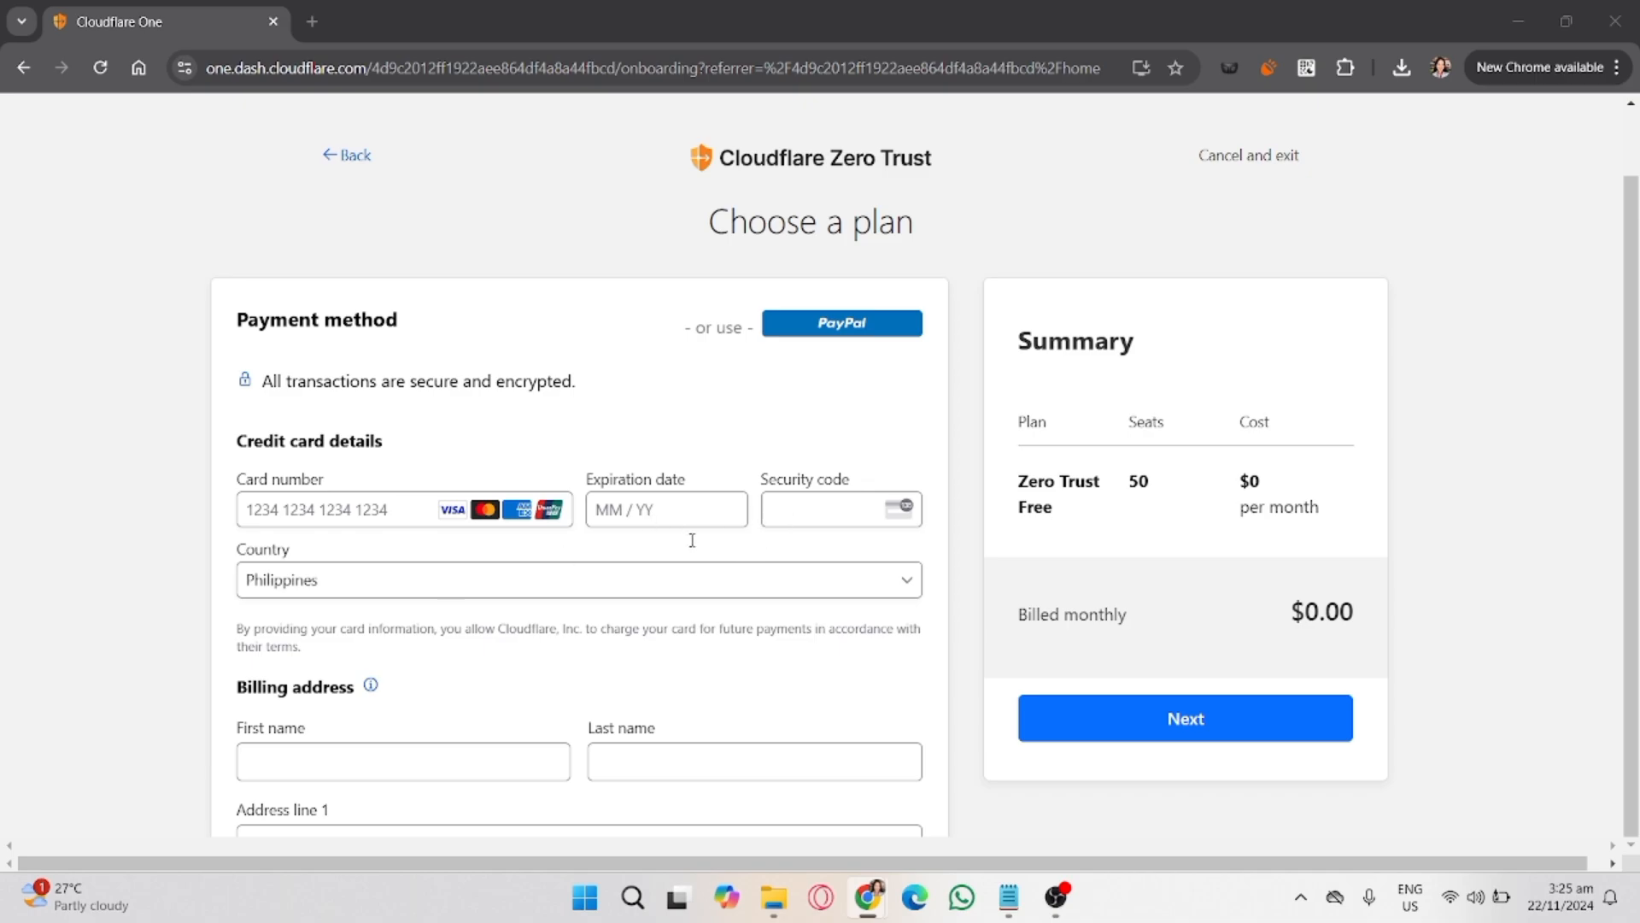
mouse_move(840, 452)
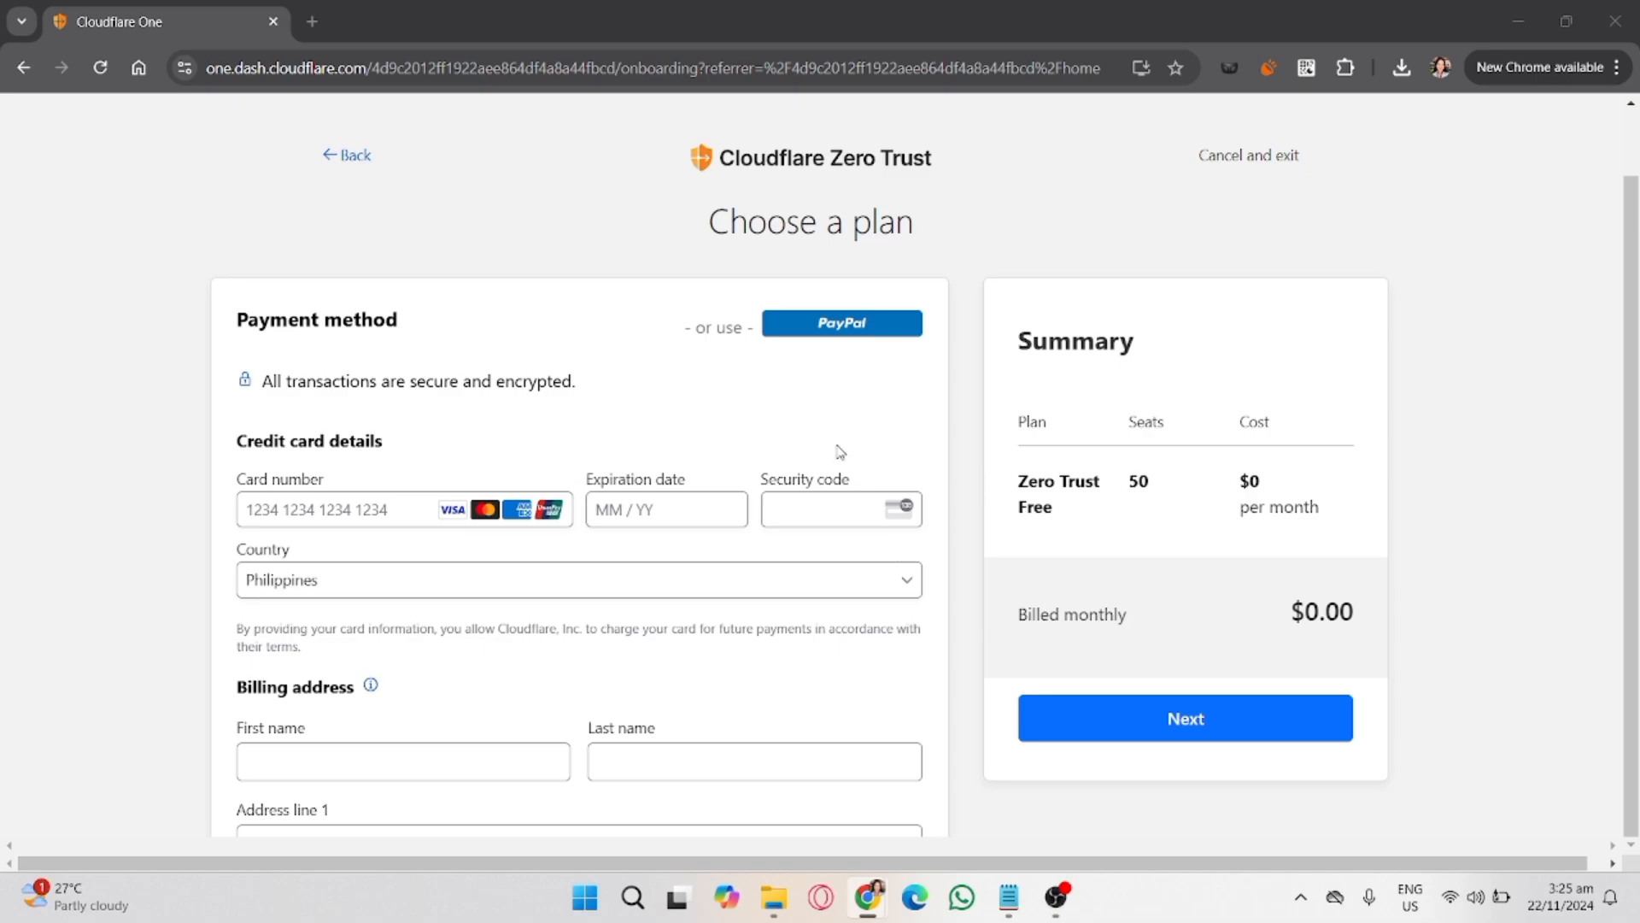
mouse_move(811, 553)
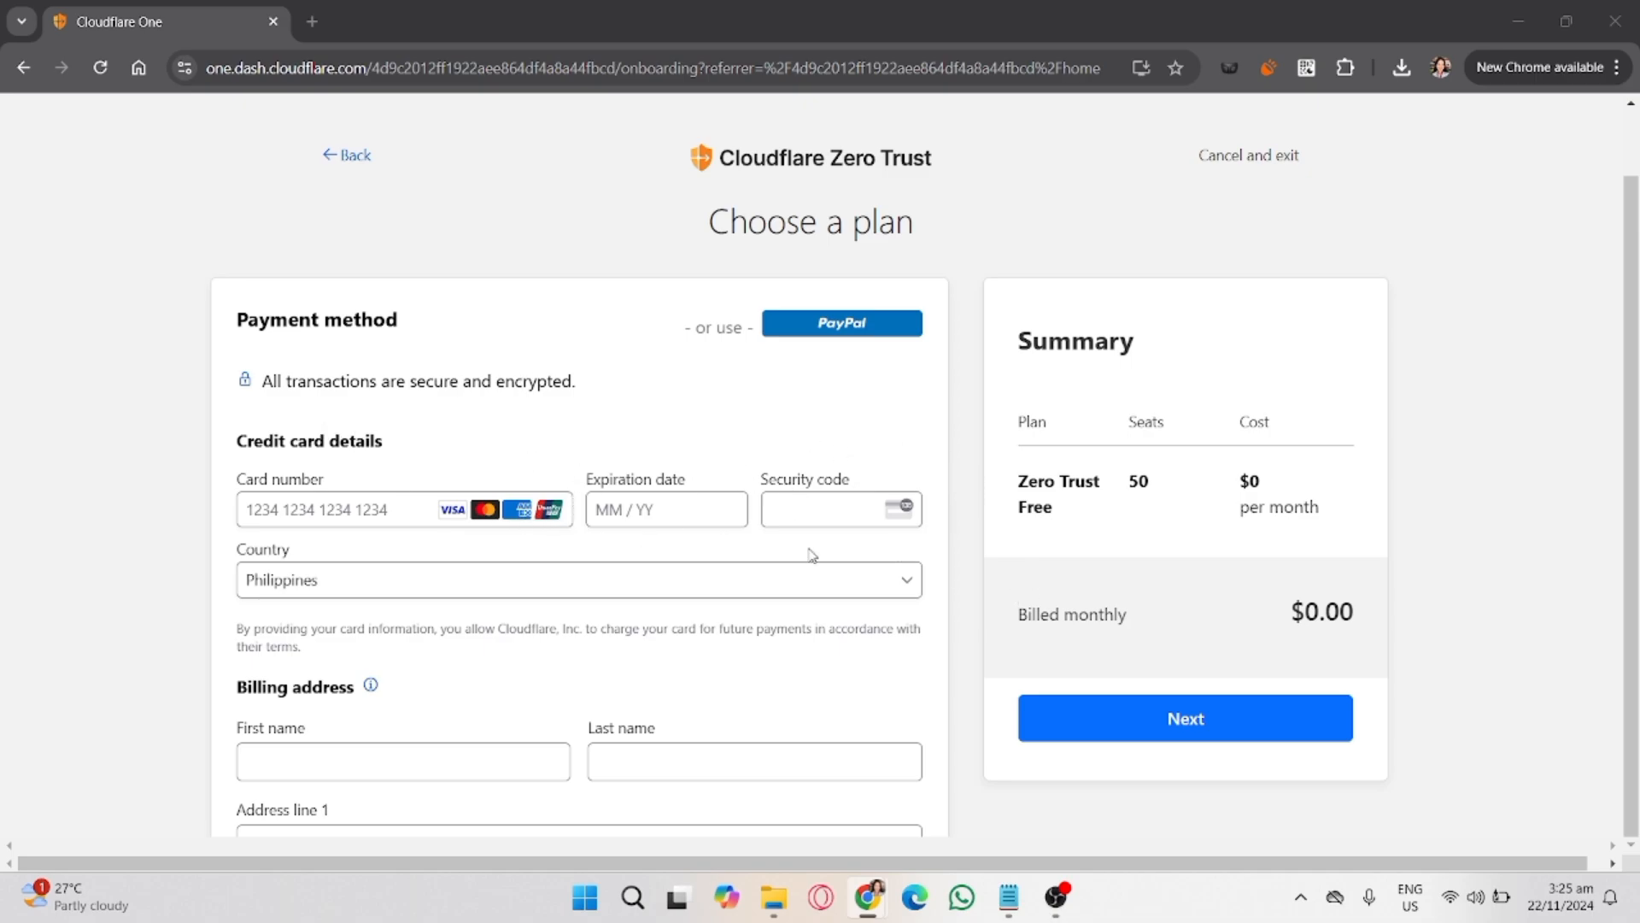
mouse_move(1041, 526)
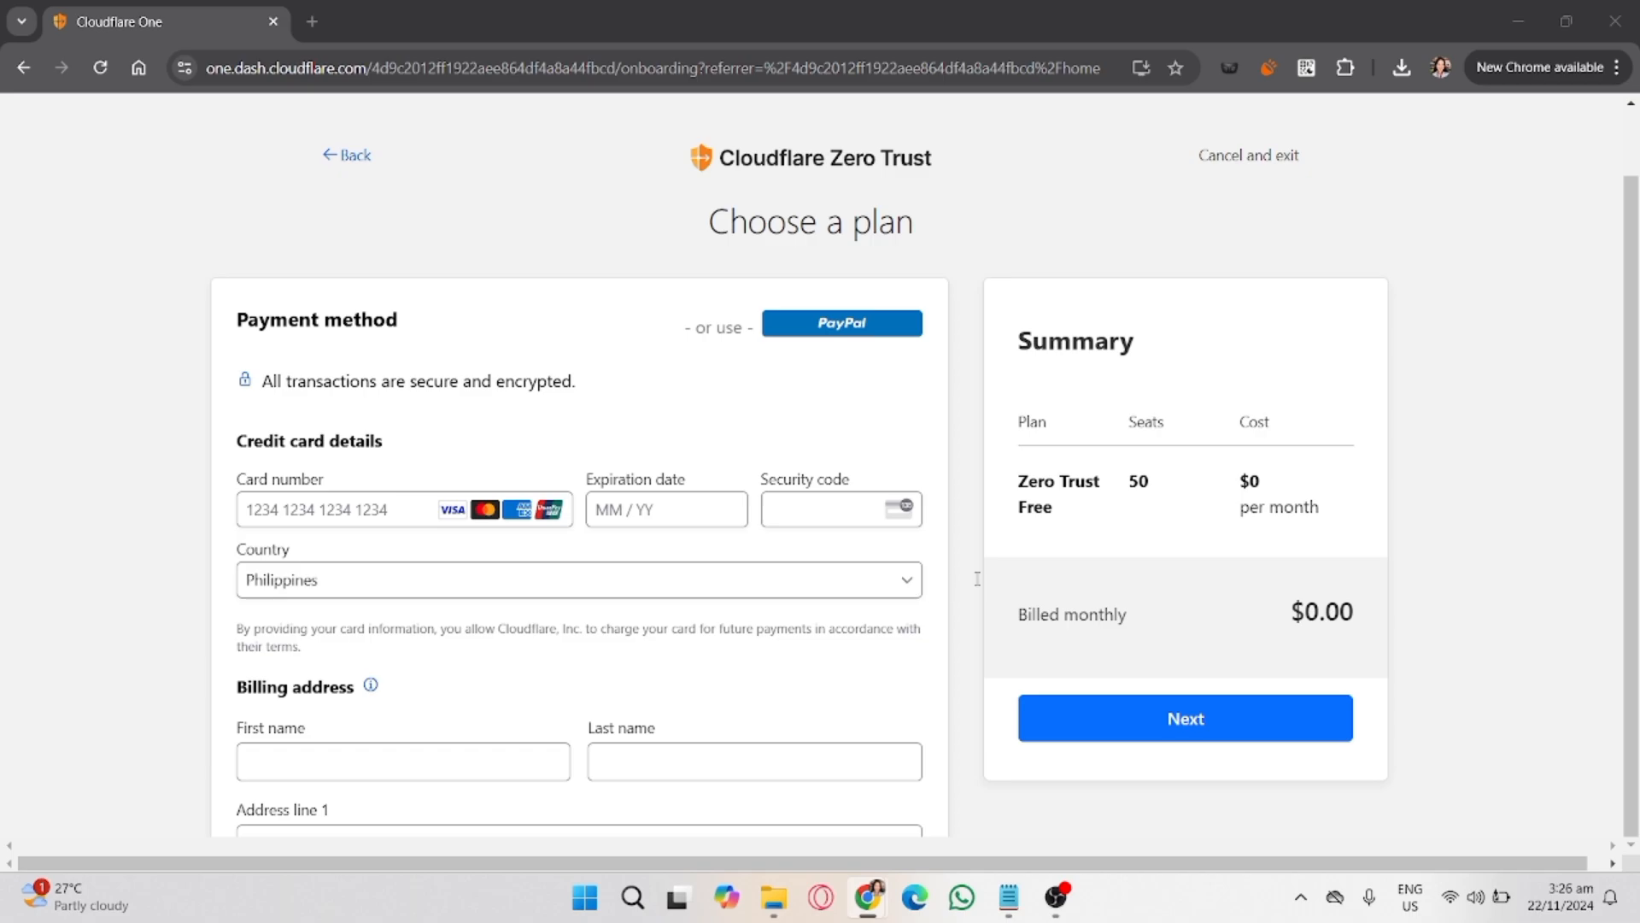
mouse_move(1003, 612)
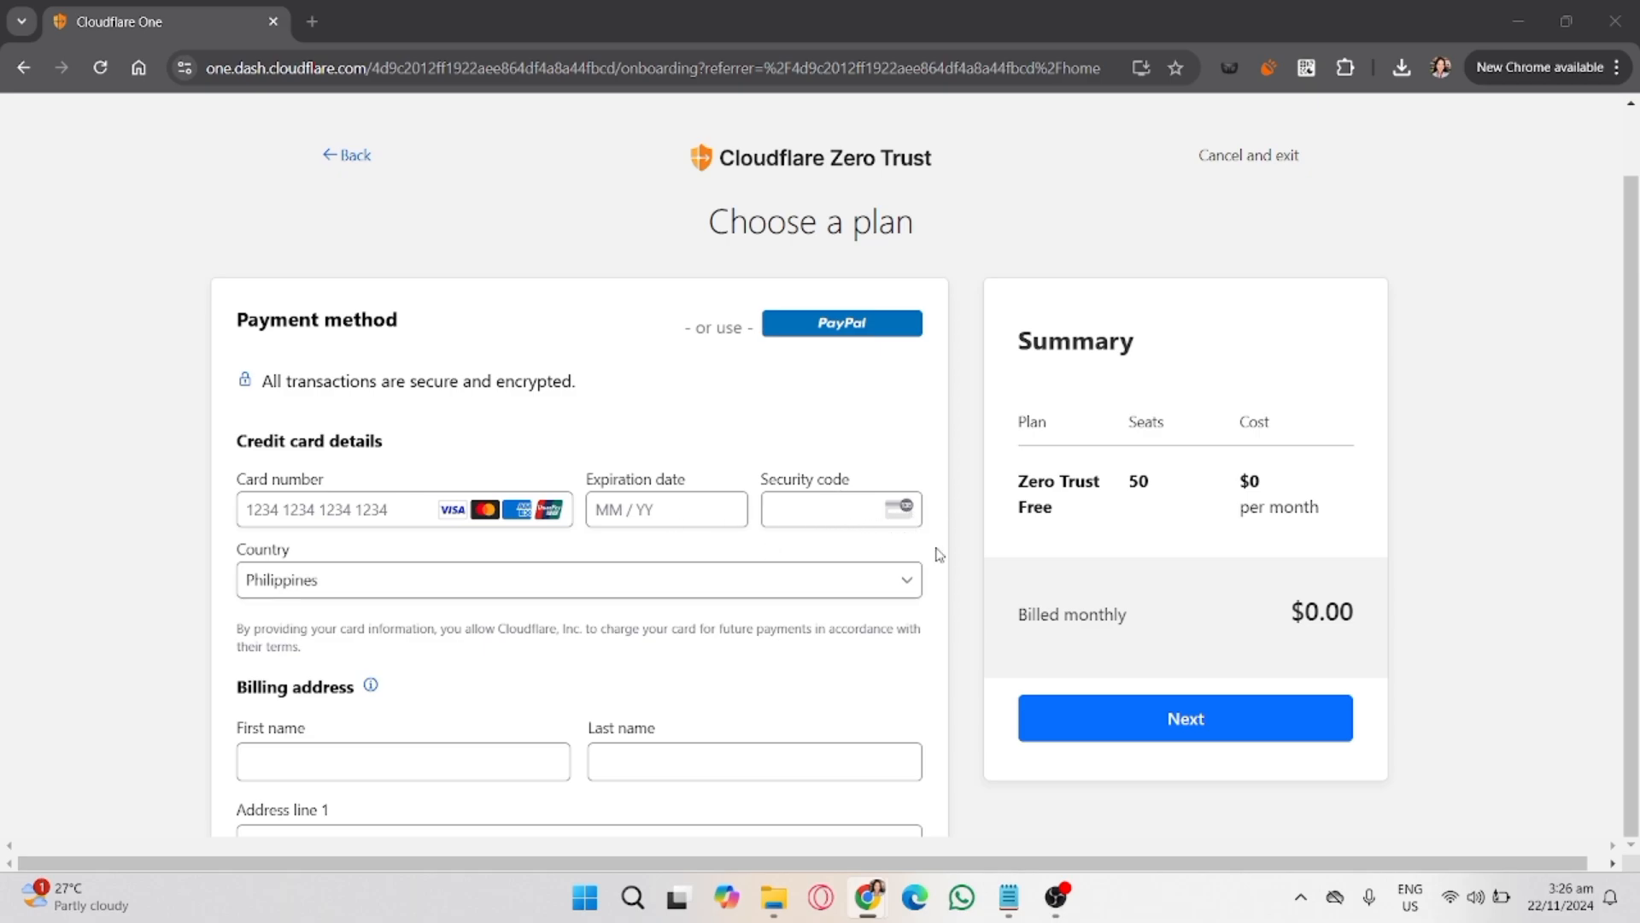
mouse_move(718, 559)
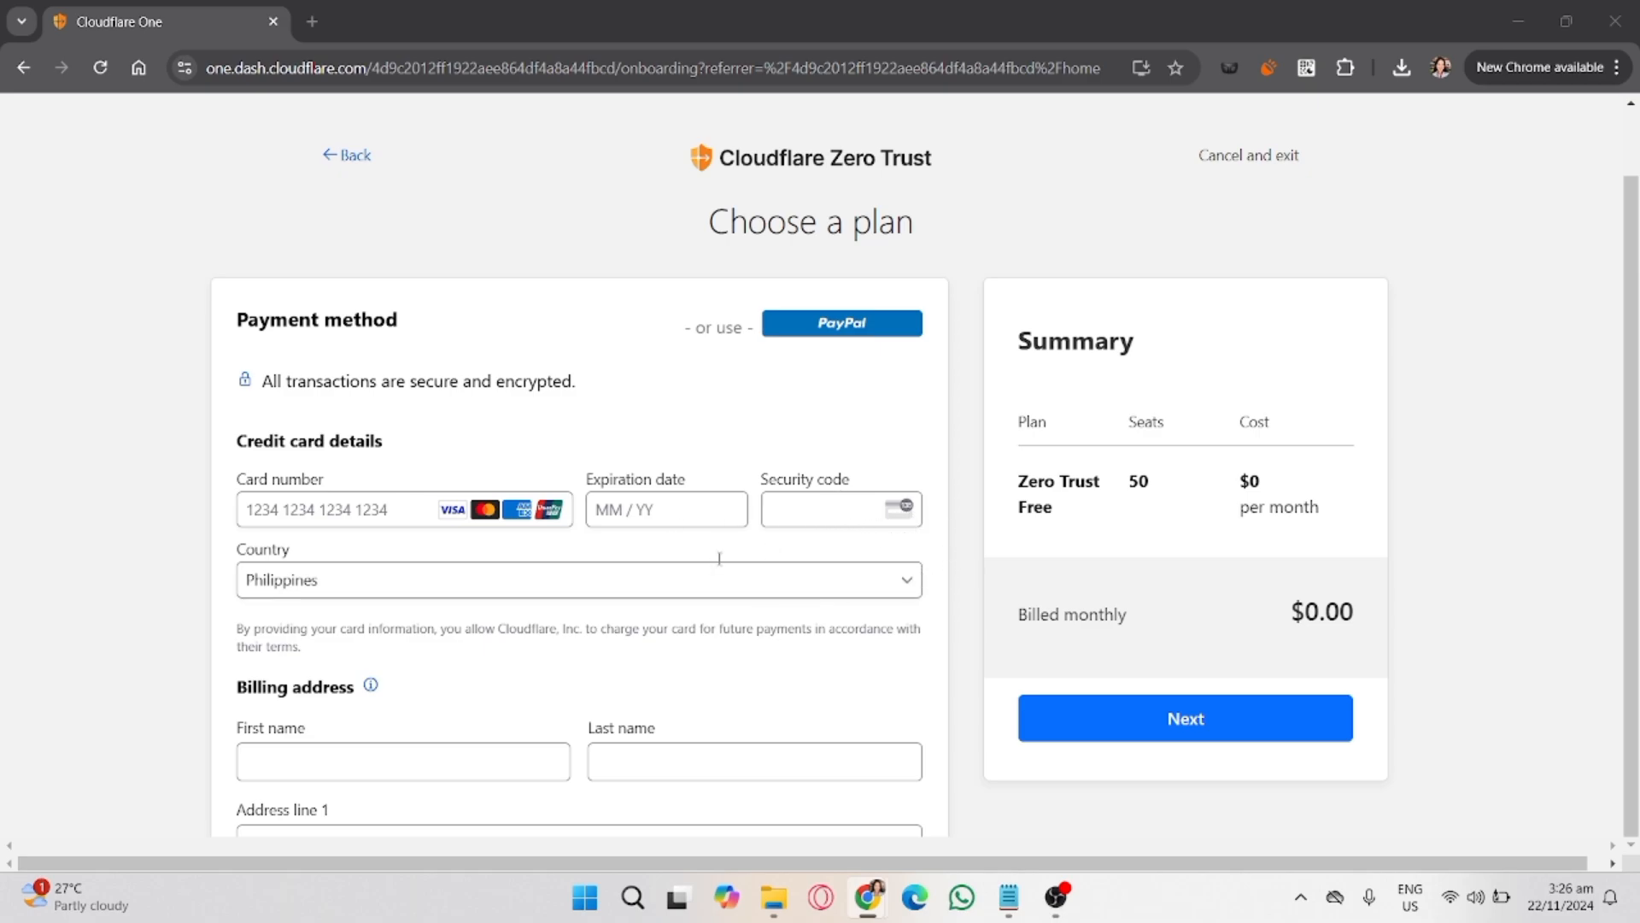